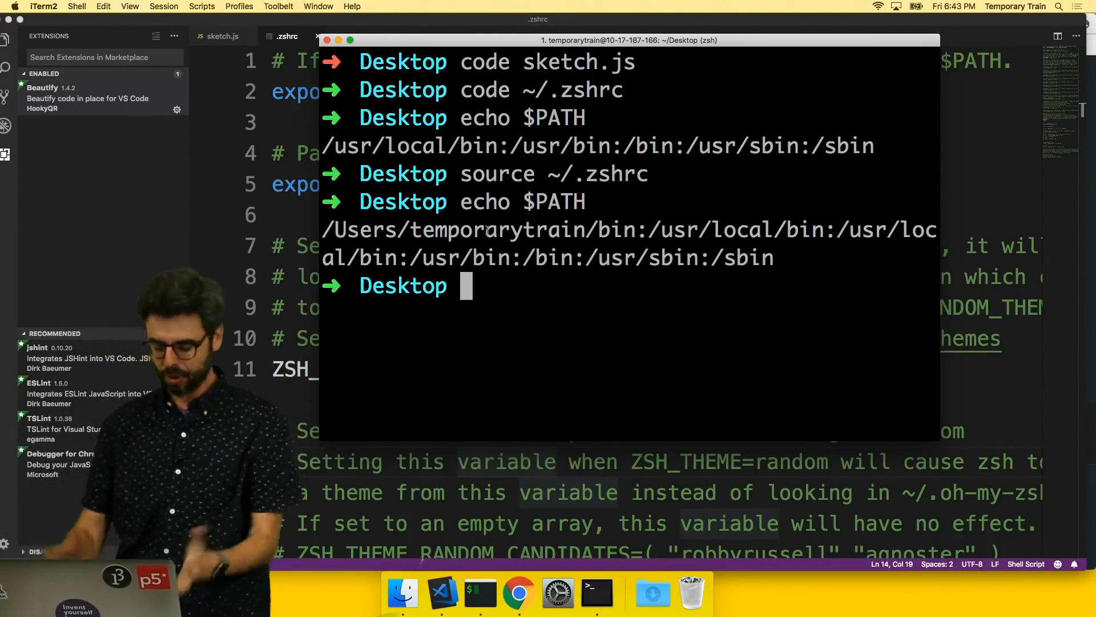
- Clear the terminal's earlier output, leaving an empty Desktop prompt
{"action": "type", "text": "git"}
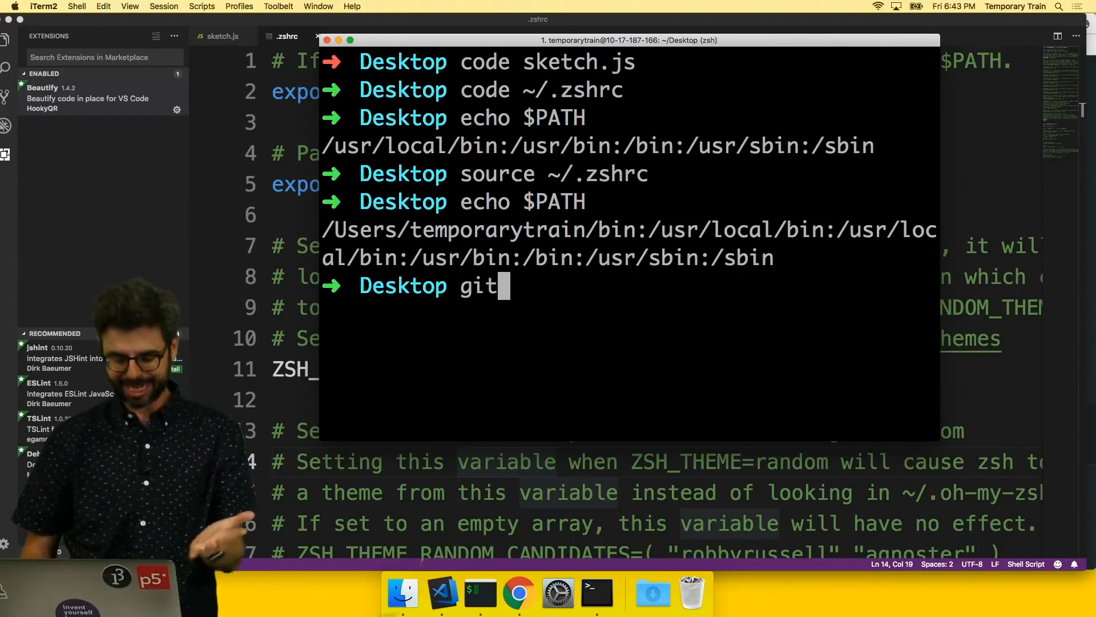
{"action": "key", "text": "Return"}
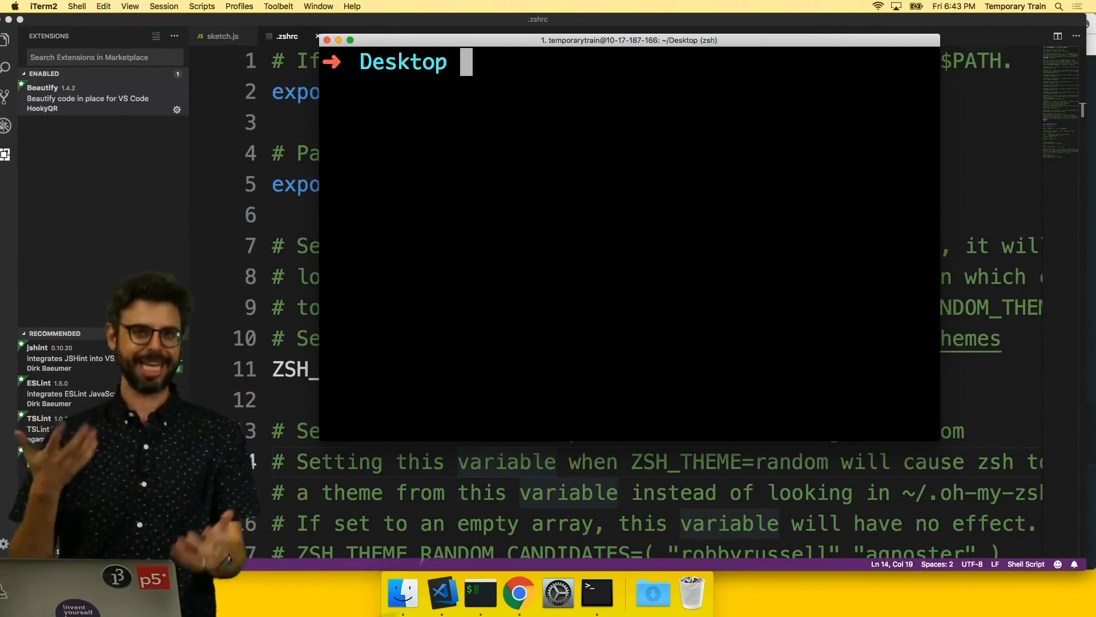
- Search Google for 'git' in a new Chrome tab
{"action": "left_click", "coordinate": [519, 594]}
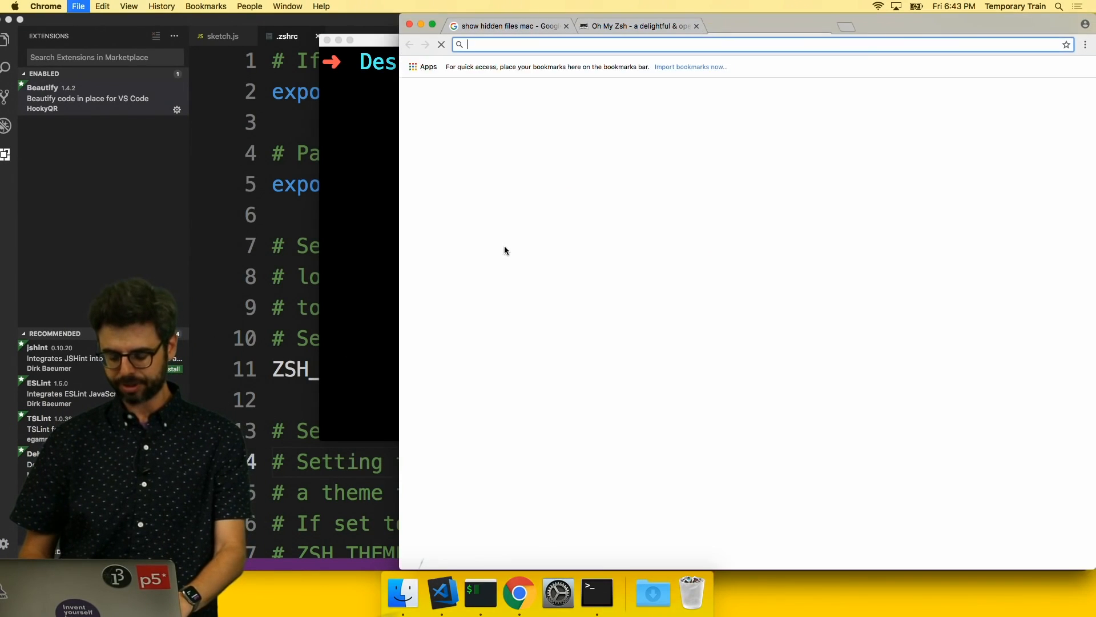
{"action": "type", "text": "git"}
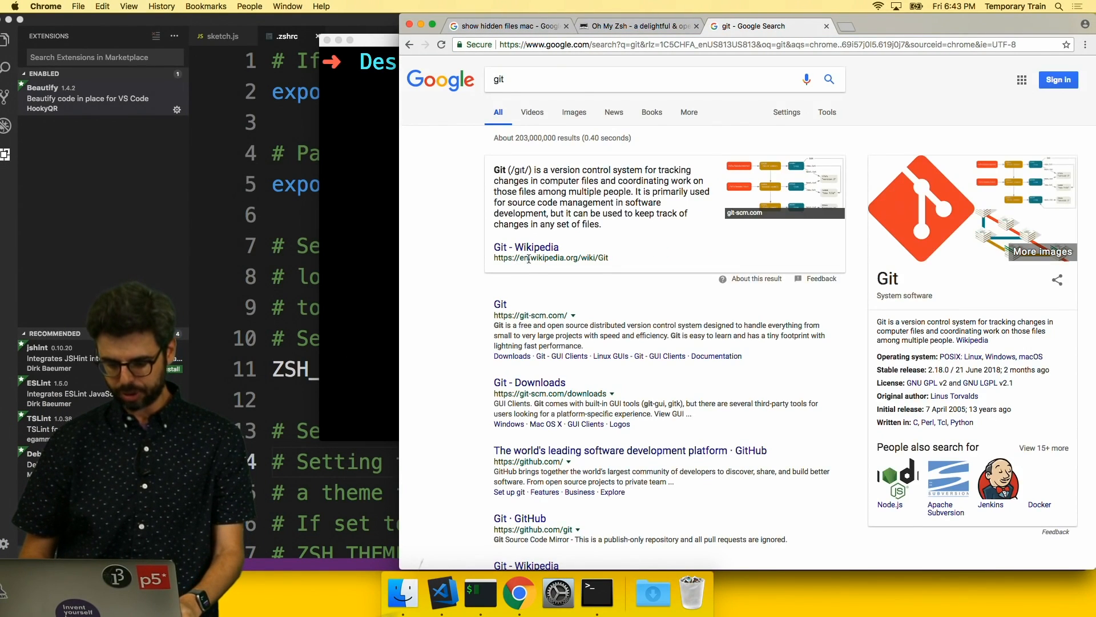
{"action": "left_click", "coordinate": [501, 303]}
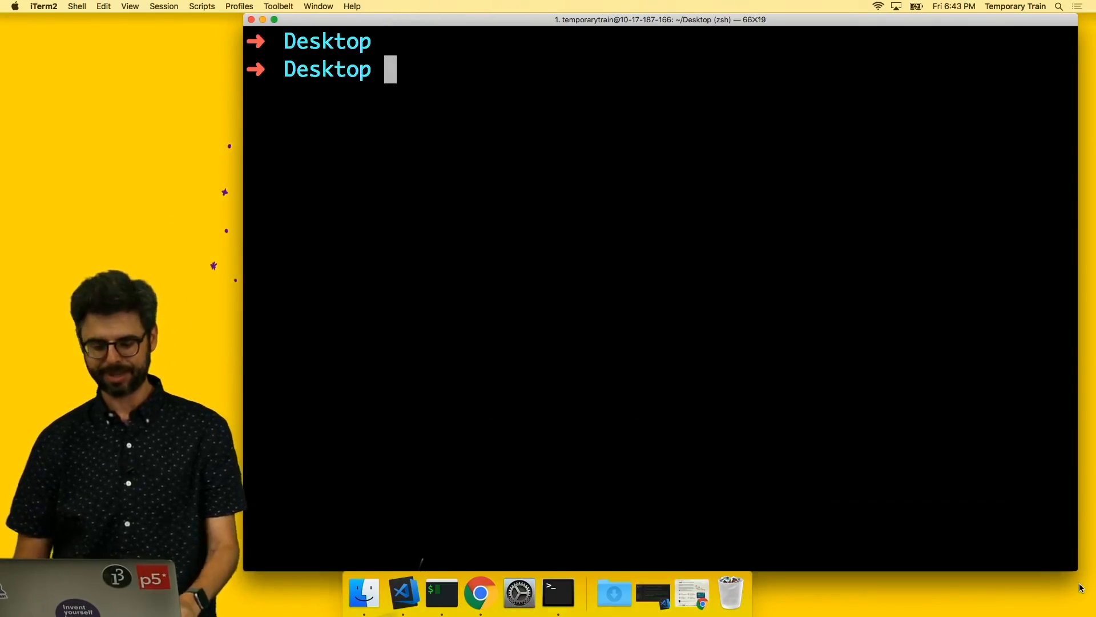
- Create the newproject folder on the Desktop and initialise an empty Git repository in it
{"action": "type", "text": "mkdir newproject"}
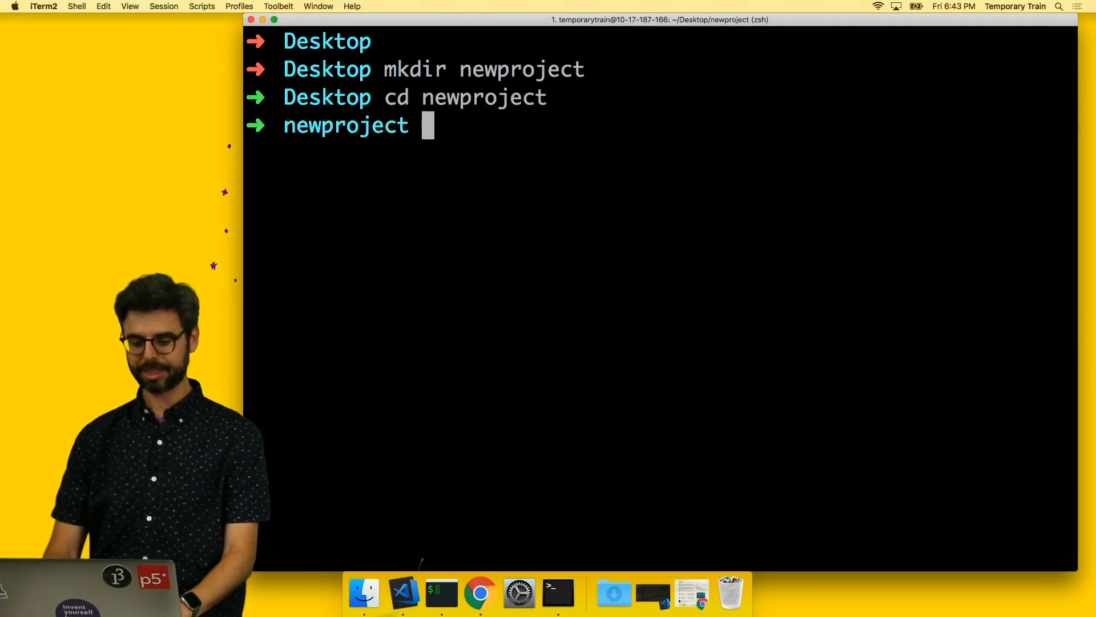
{"action": "type", "text": "git init"}
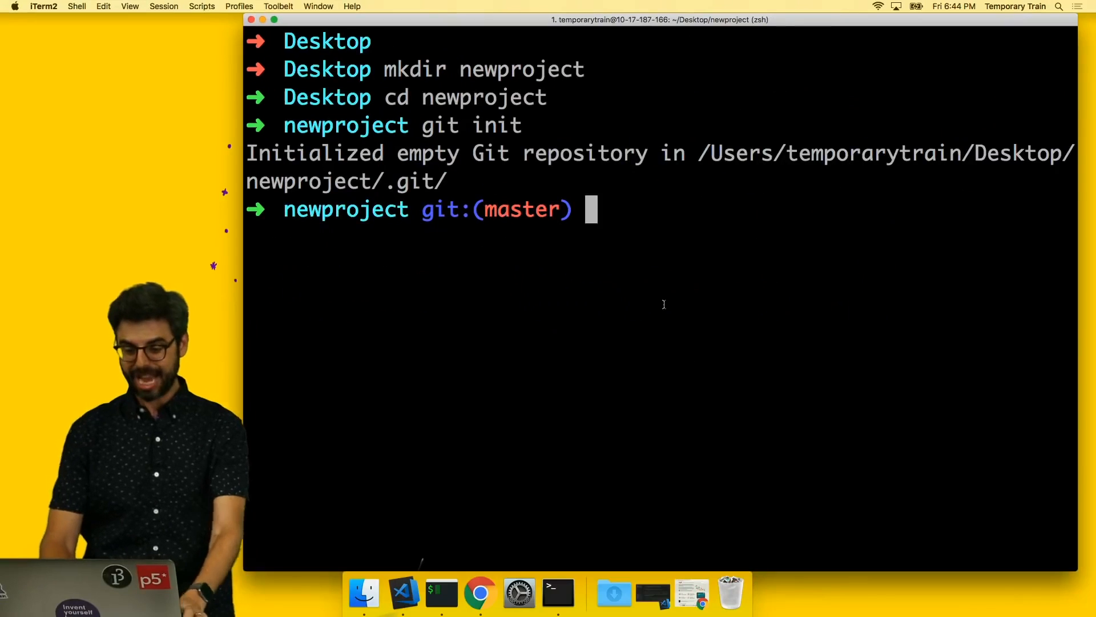
- Attempt 'git branch source' (fails with nothing committed) and list branches, returning nothing
{"action": "type", "text": "git branch"}
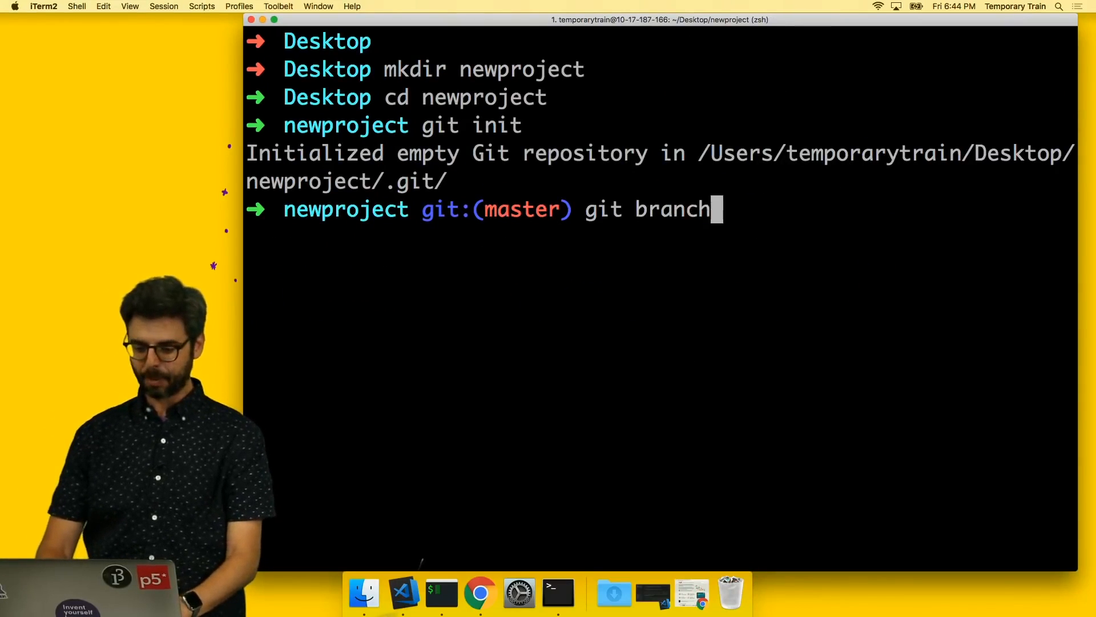
{"action": "type", "text": "source"}
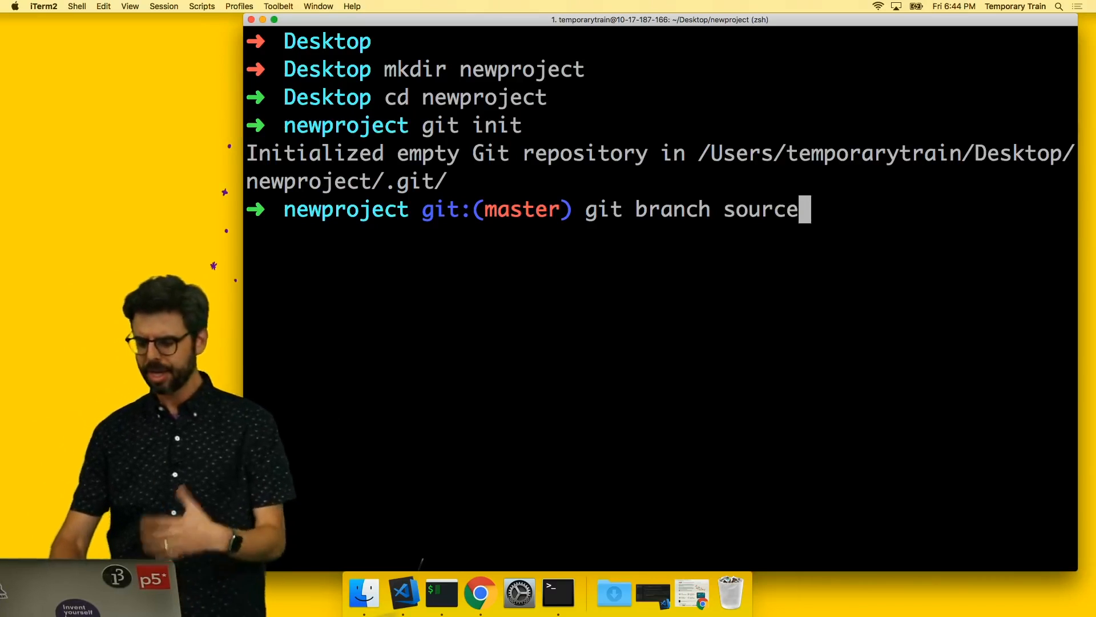
{"action": "key", "text": "Return"}
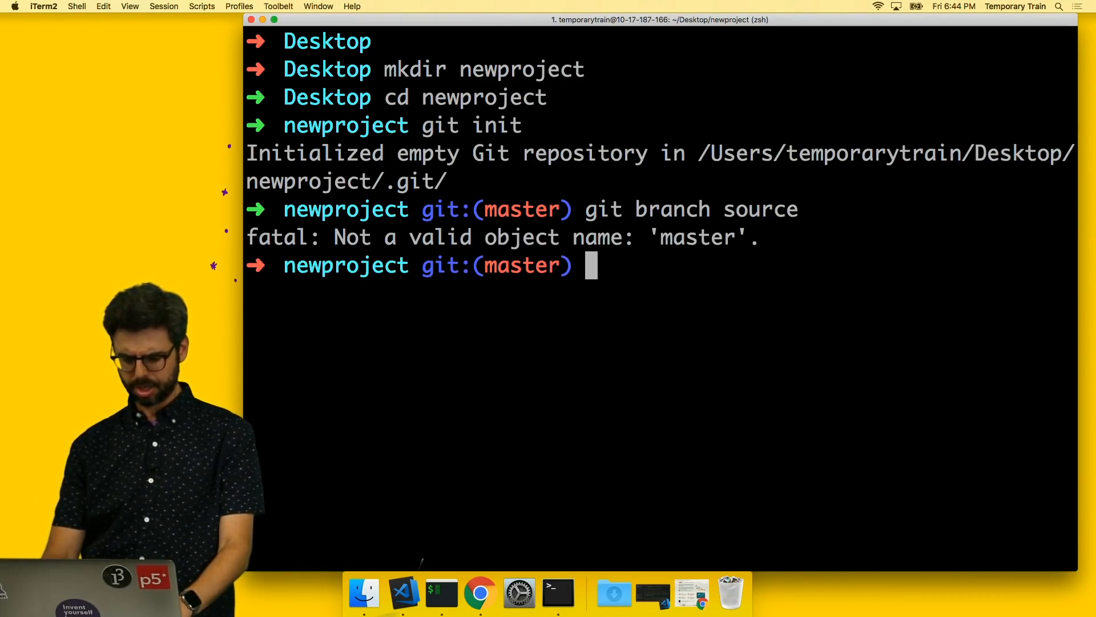
{"action": "type", "text": "git branch"}
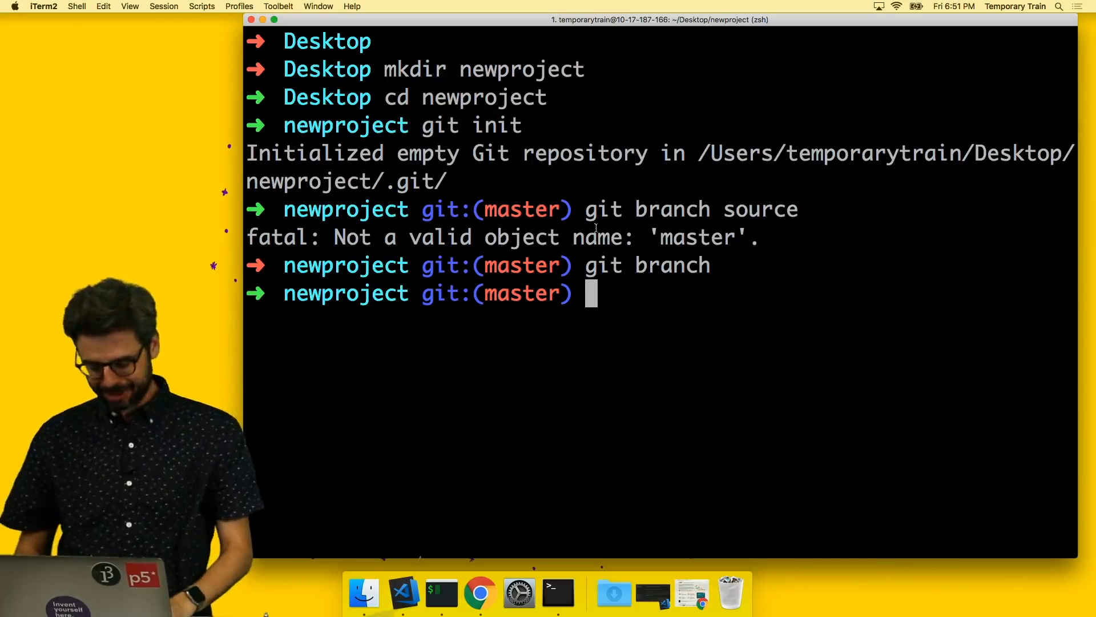
- Open newproject in Visual Studio Code via 'code .' and start a new empty file
{"action": "type", "text": "code"}
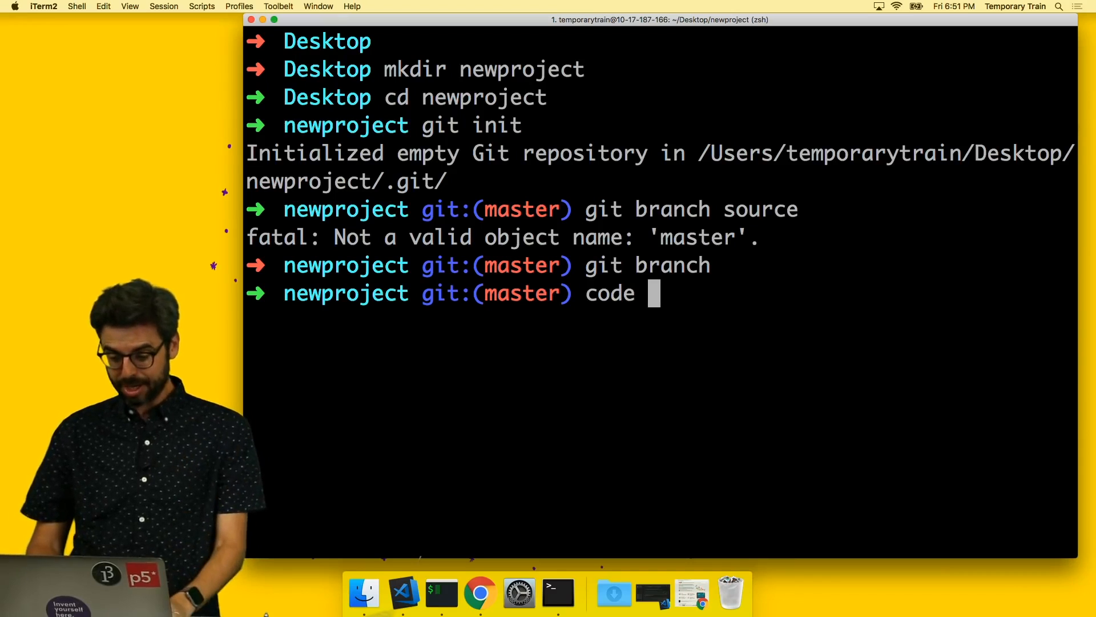
{"action": "key", "text": "Return"}
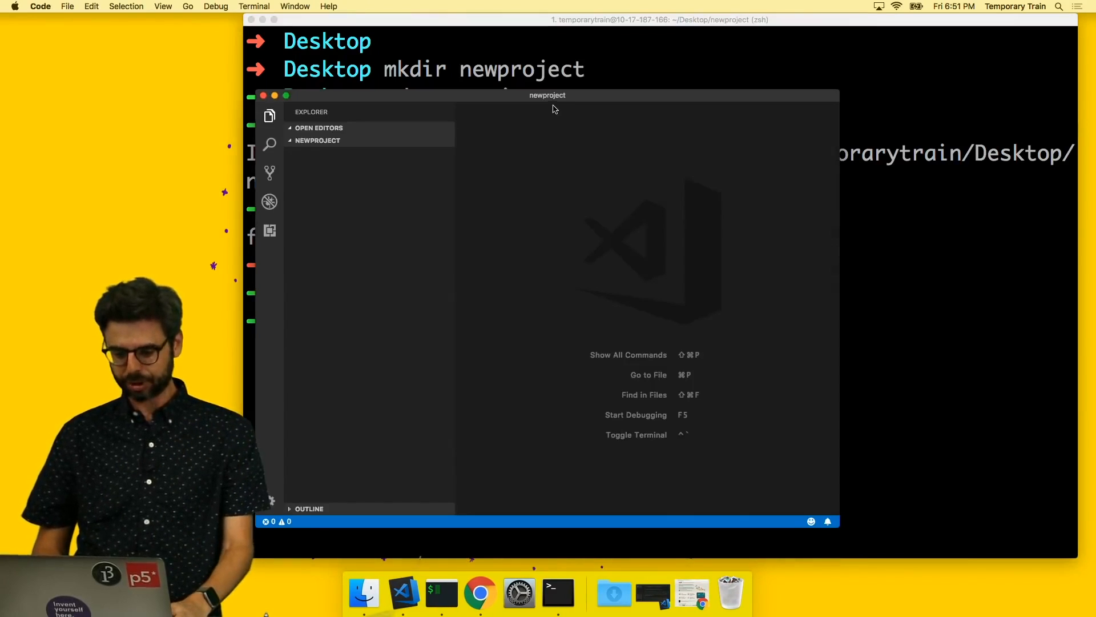
{"action": "left_click", "coordinate": [68, 6]}
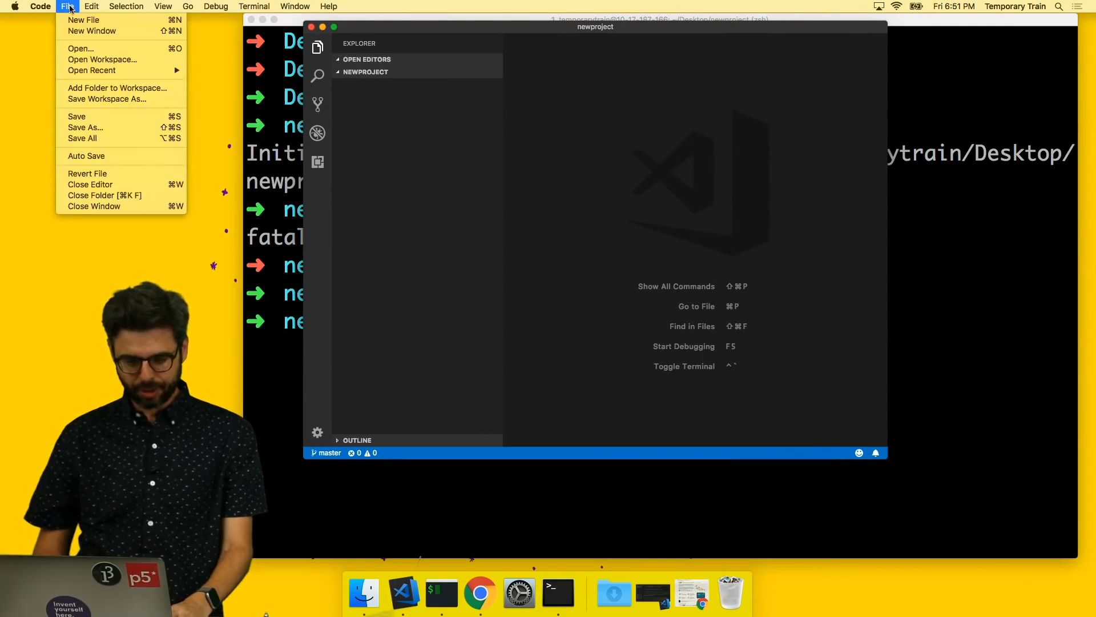
{"action": "left_click", "coordinate": [84, 19]}
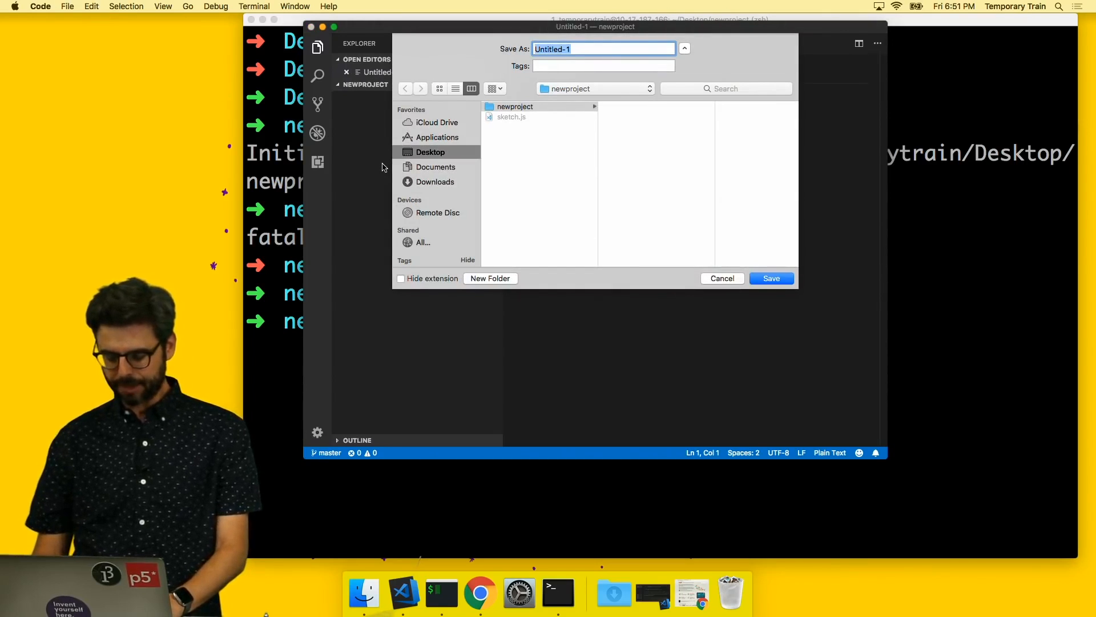
- Save the new file as sketch.js in newproject and begin typing 'fun' in it
{"action": "type", "text": "sketc."}
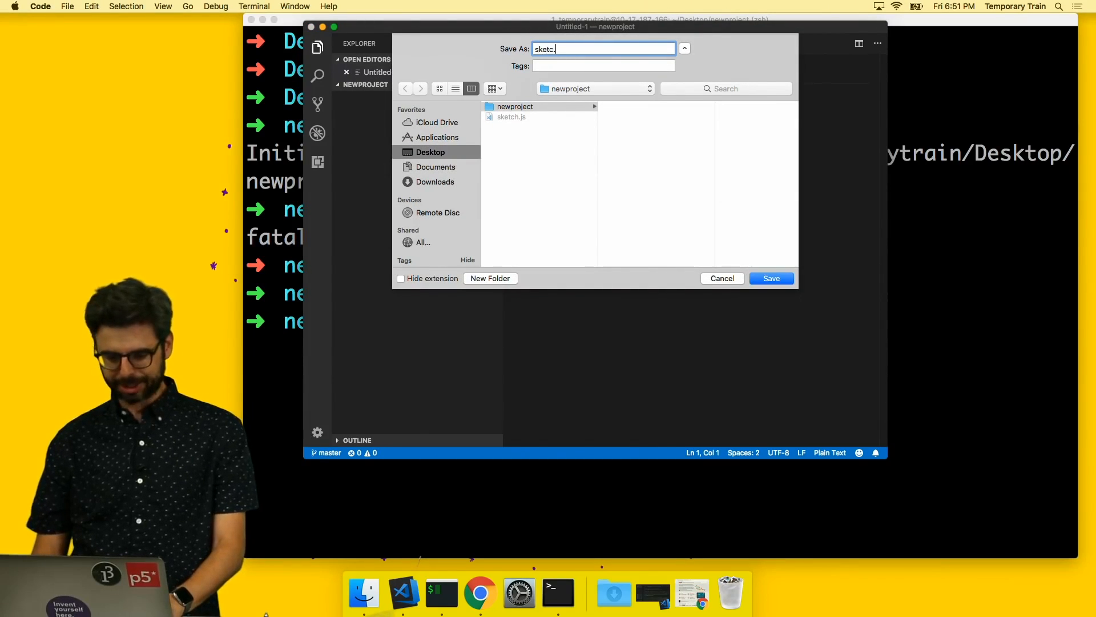
{"action": "left_click", "coordinate": [770, 278]}
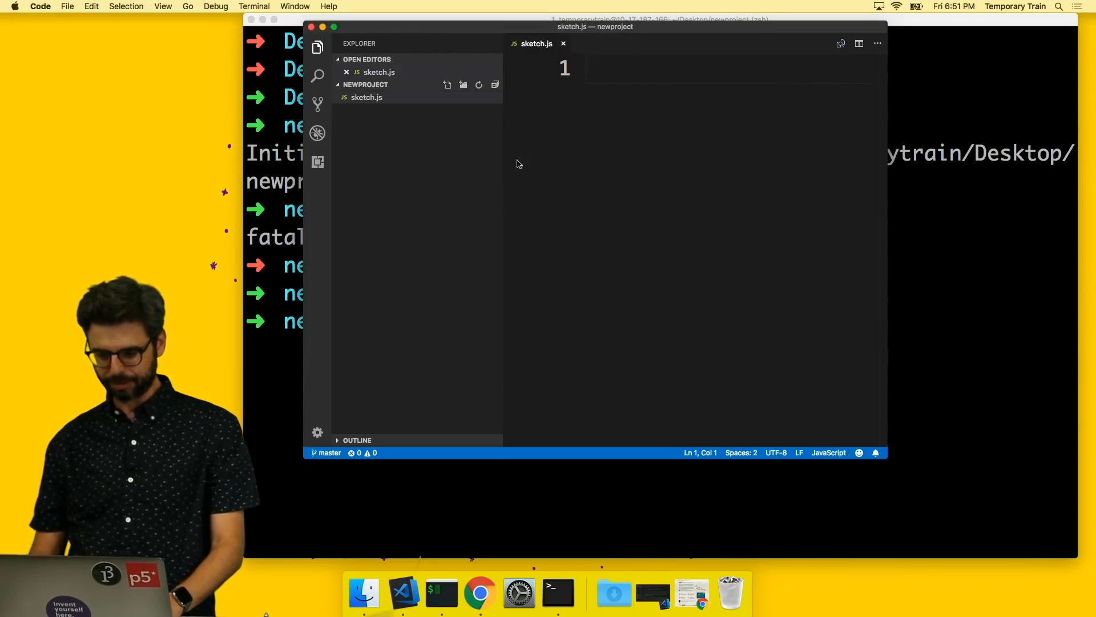
{"action": "type", "text": "fun"}
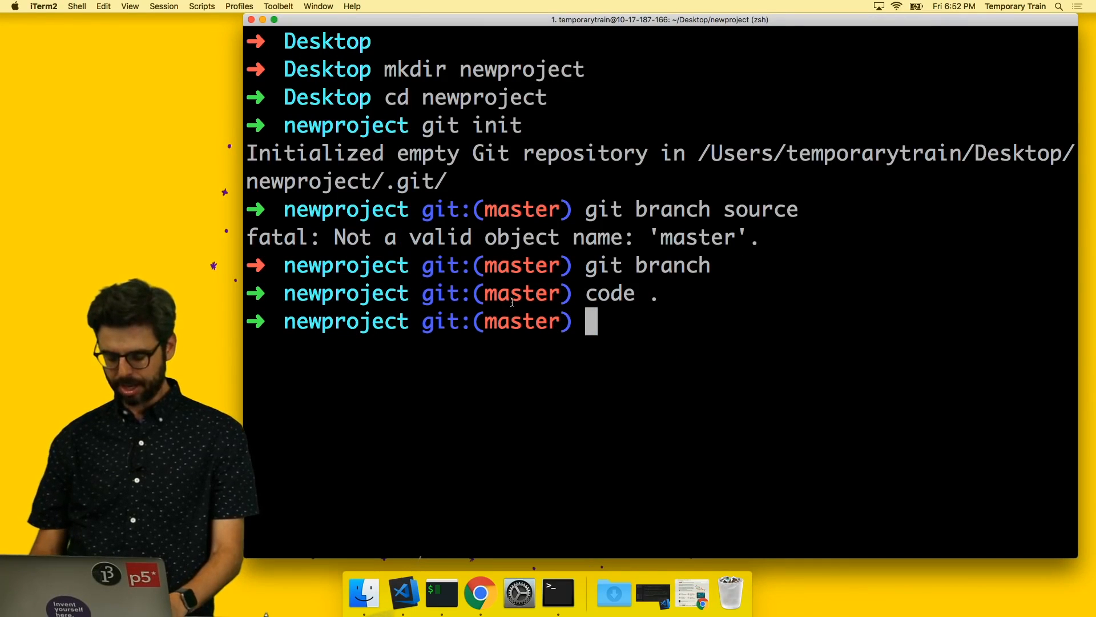
- List the newproject folder with ls, confirming sketch.js is present
{"action": "type", "text": "l"}
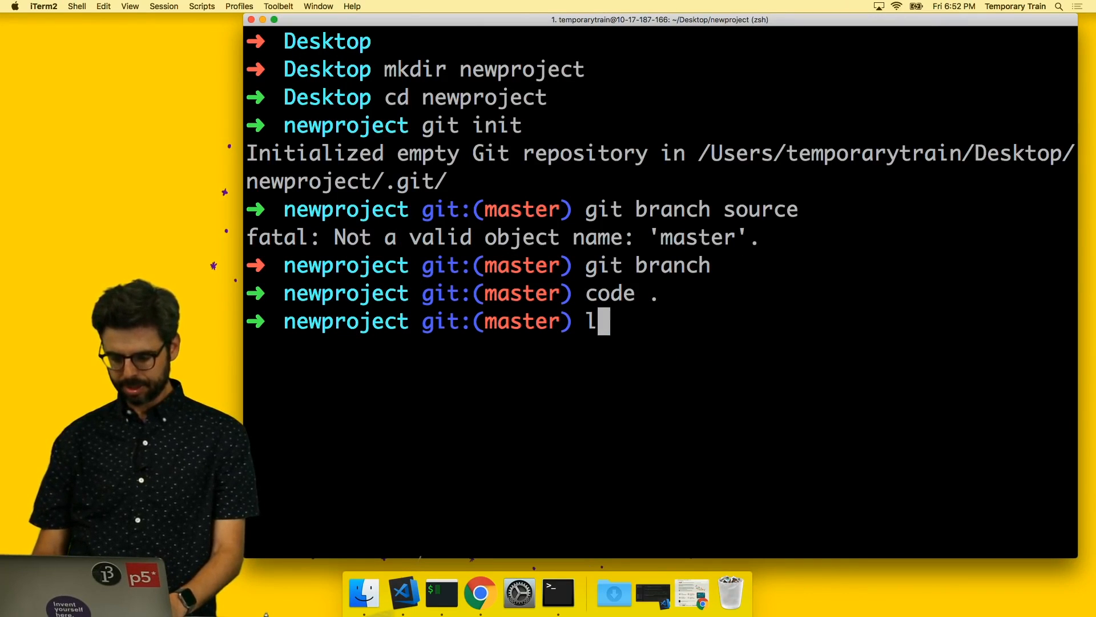
{"action": "type", "text": "s"}
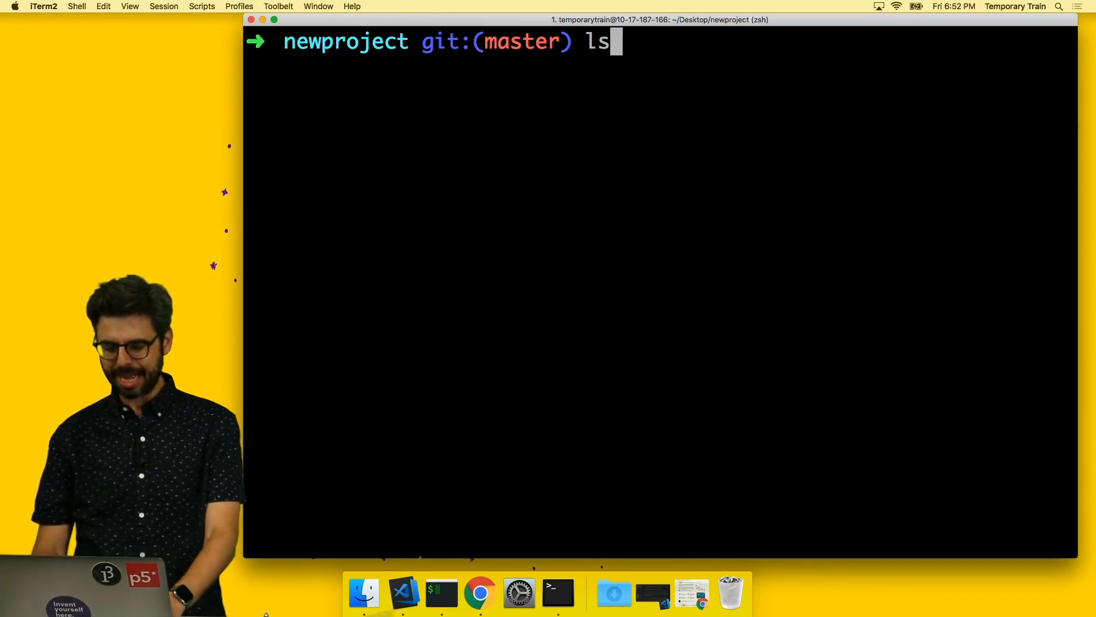
{"action": "key", "text": "Return"}
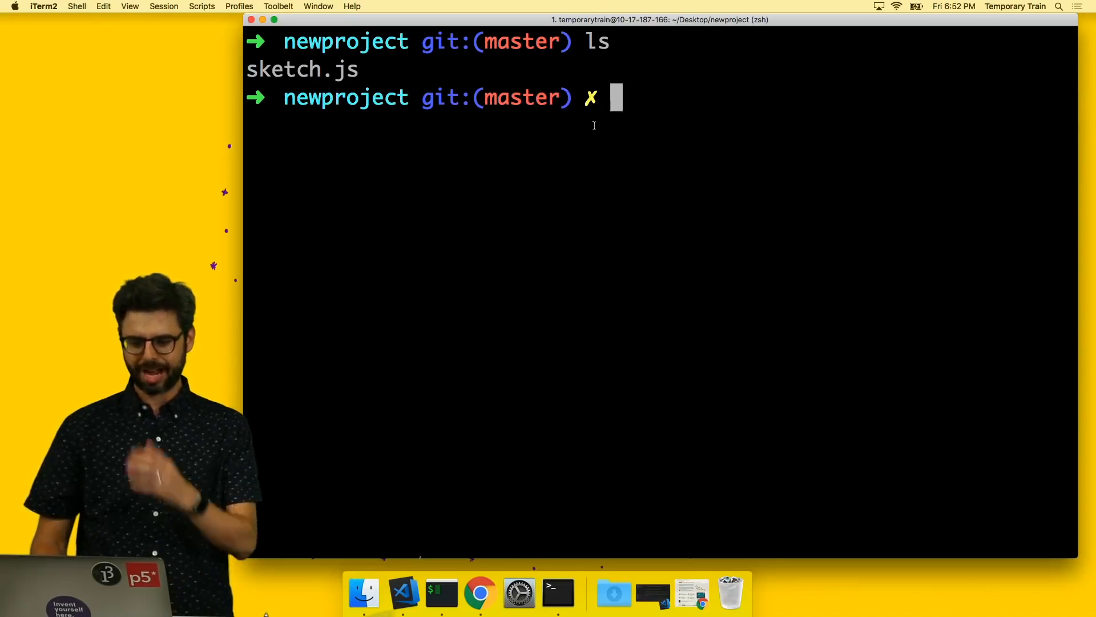
- Show Git's full configuration with 'git config --list', scroll it and quit with q
{"action": "type", "text": "git"}
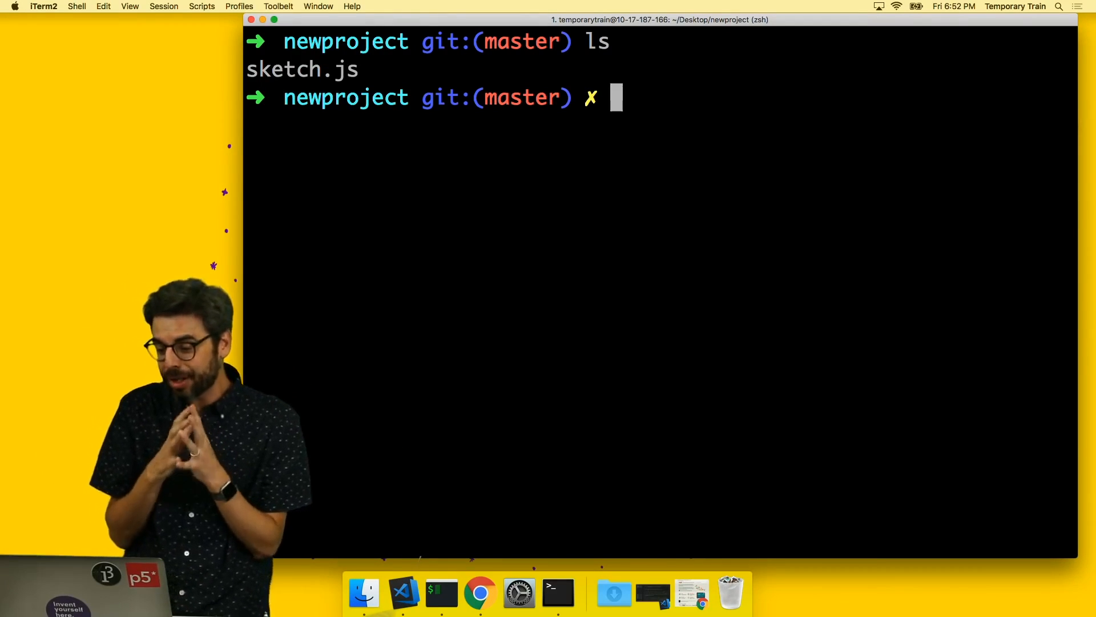
{"action": "type", "text": "git config"}
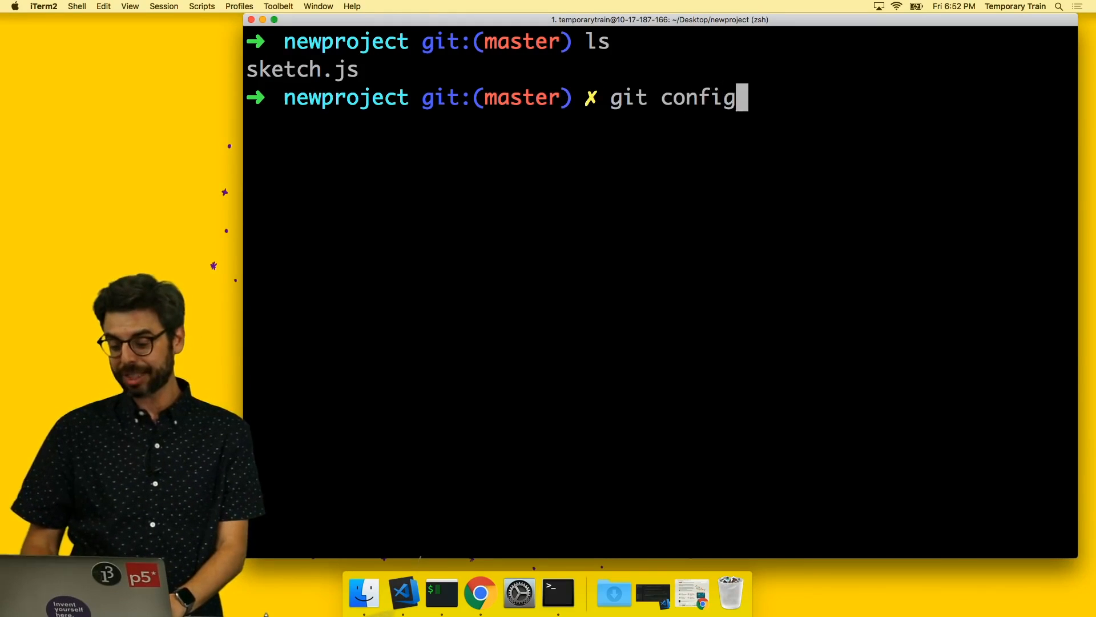
{"action": "key", "text": "Return"}
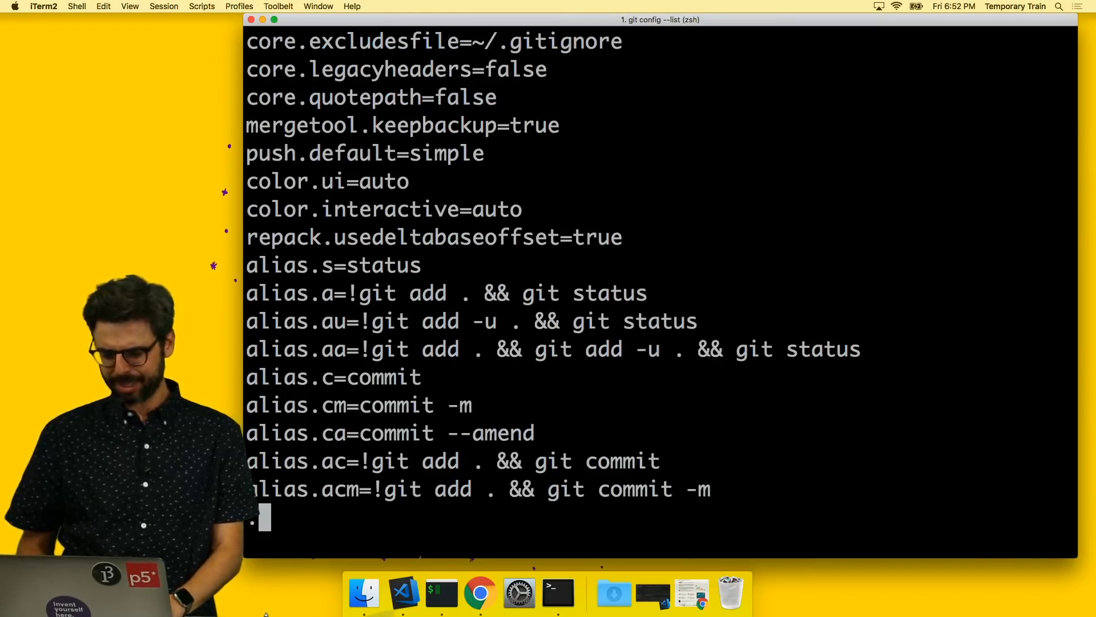
{"action": "scroll", "scroll_direction": "down", "scroll_amount": 3}
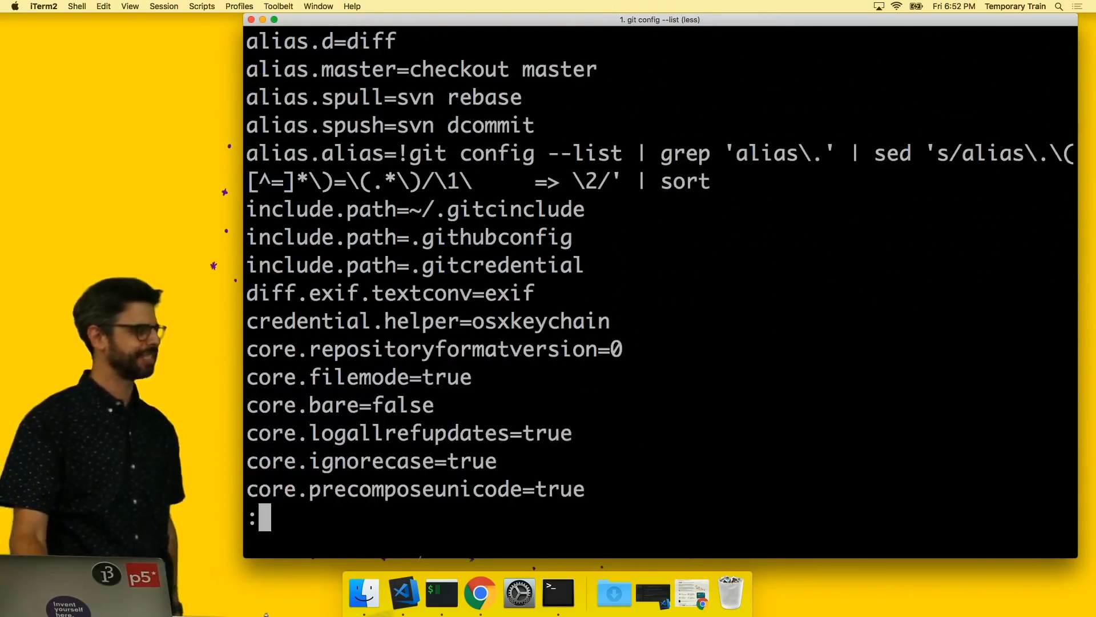
{"action": "key", "text": "q"}
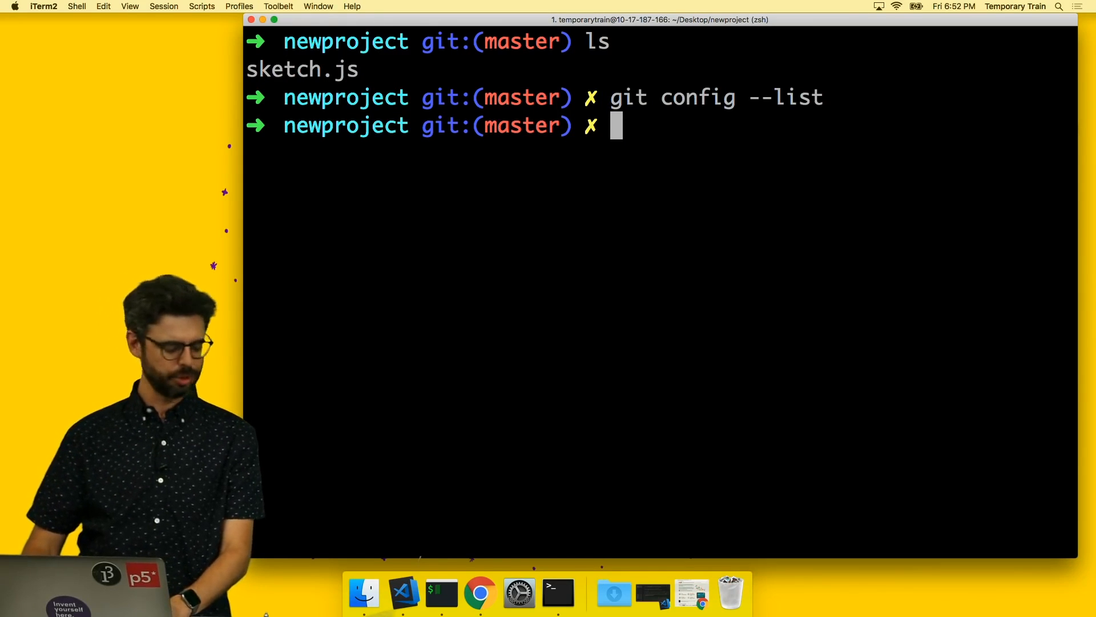
- Set git user.name to "Daniel Shiffman" globally
{"action": "type", "text": "git config user."}
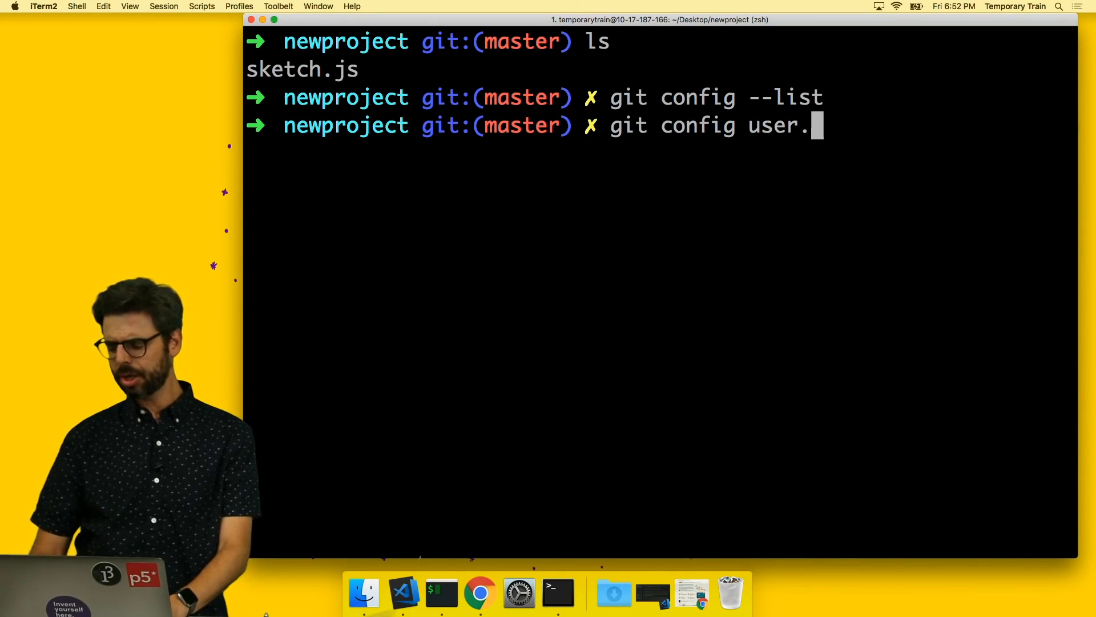
{"action": "type", "text": "name"}
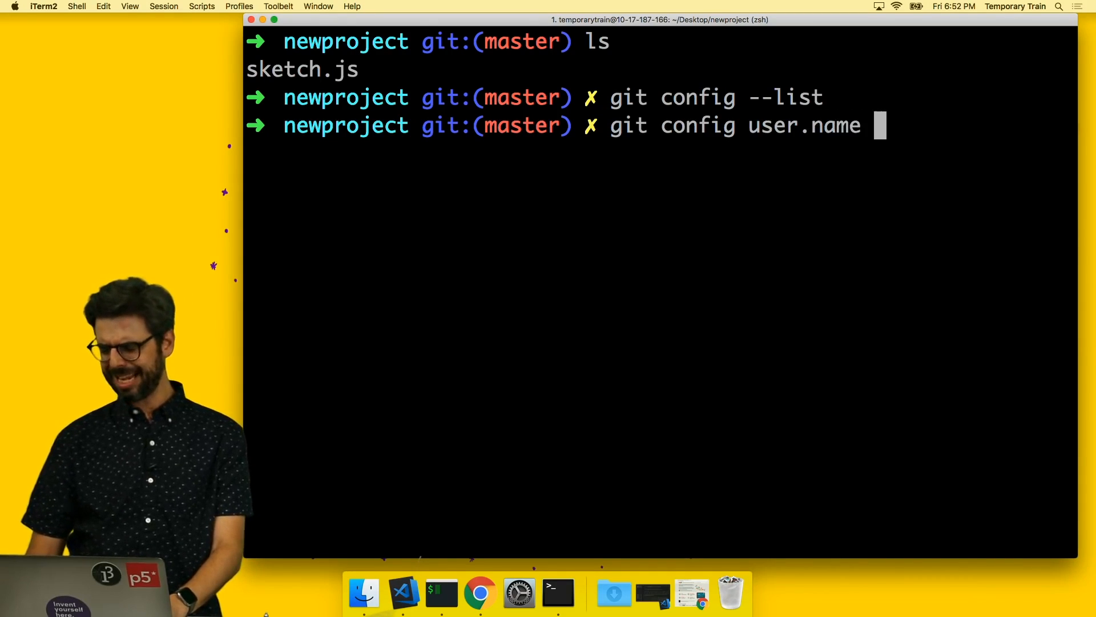
{"action": "key", "text": "Backspace"}
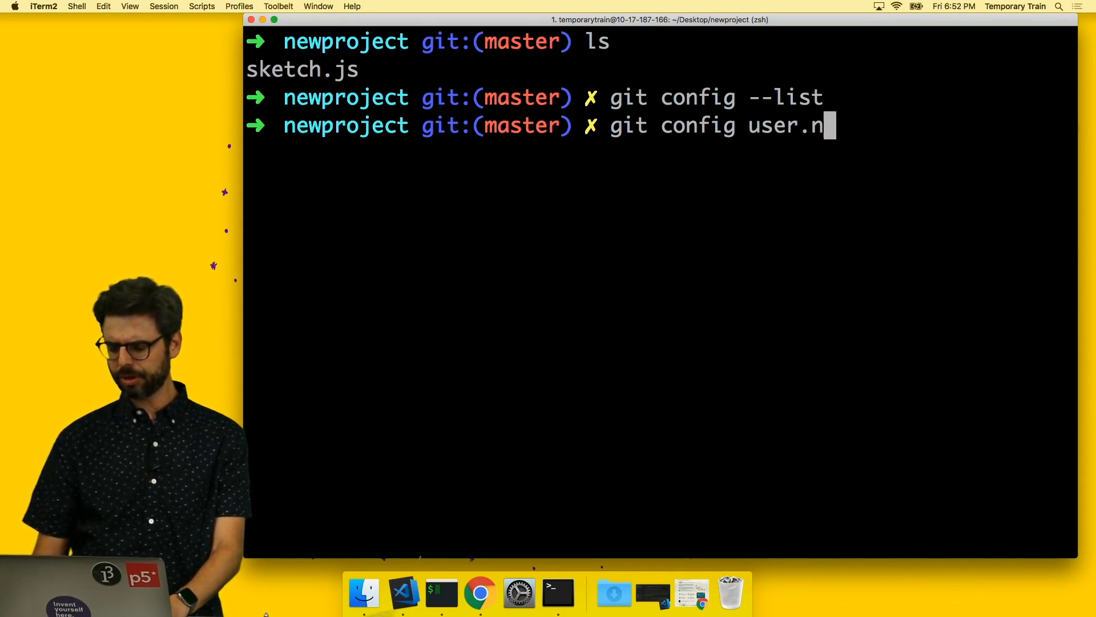
{"action": "type", "text": "ame \"Daniel Shif"}
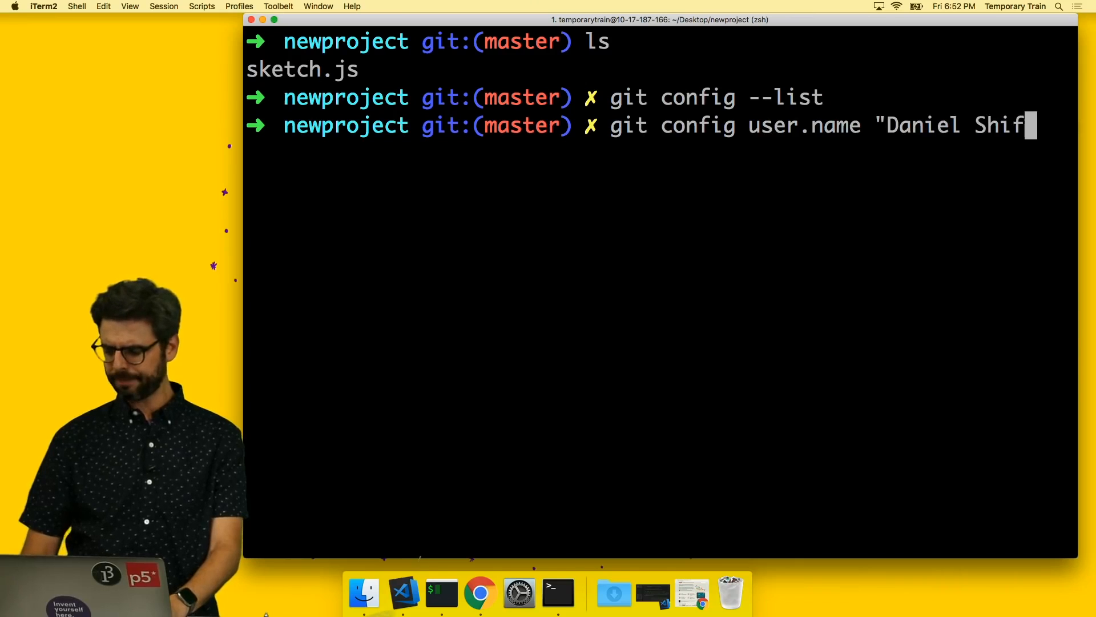
{"action": "type", "text": "fman\""}
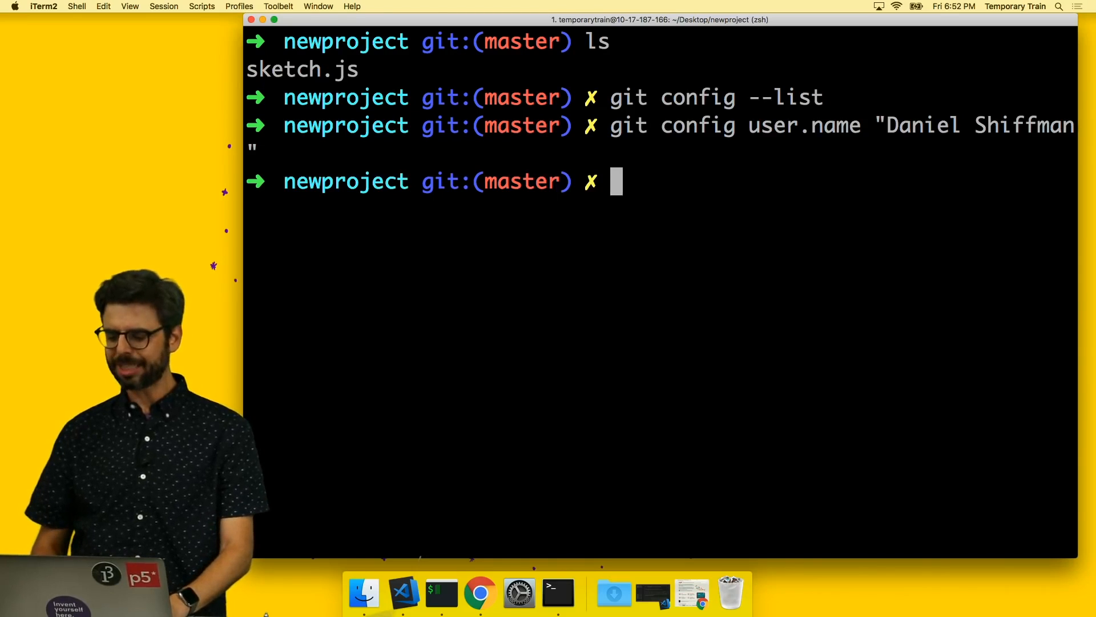
{"action": "type", "text": "git config user.name \"Daniel Shiffman\" --"}
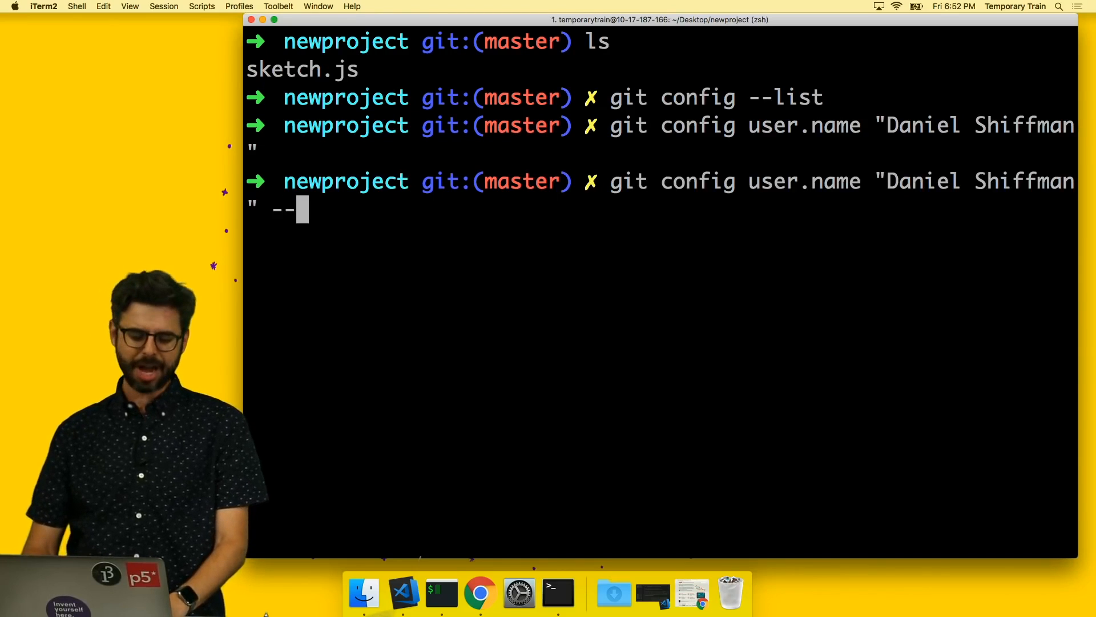
{"action": "type", "text": "g"}
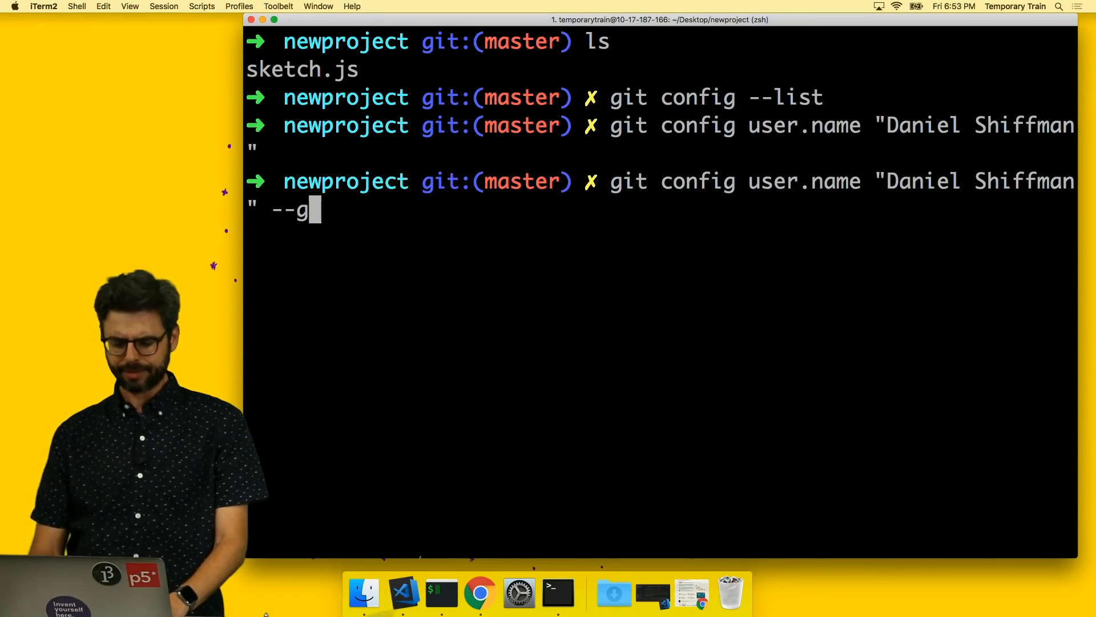
{"action": "key", "text": "Return"}
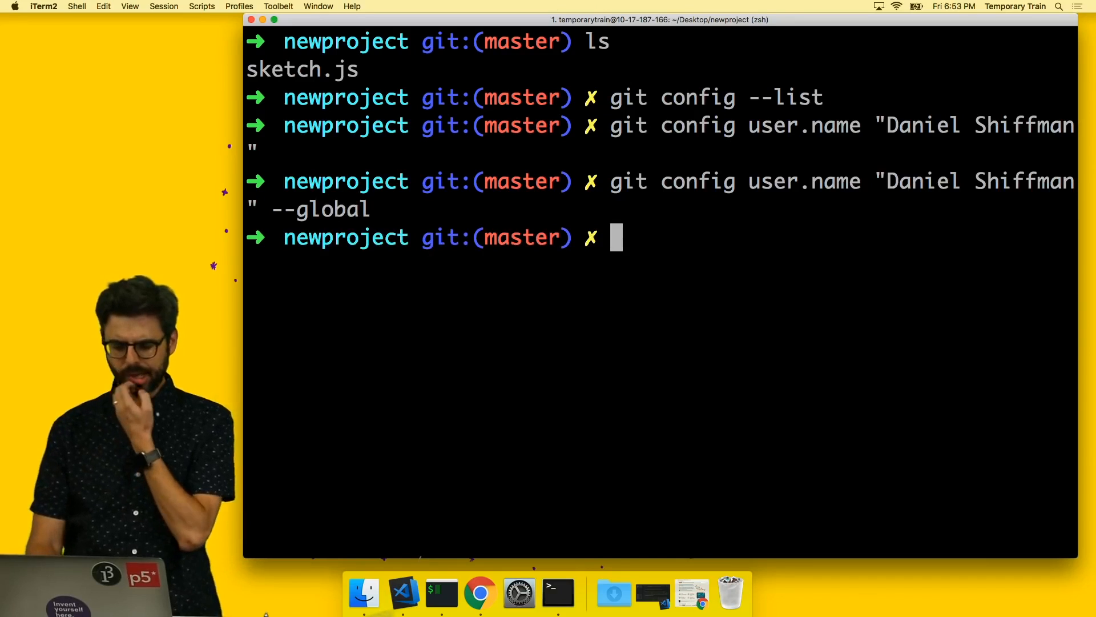
{"action": "type", "text": "gi"}
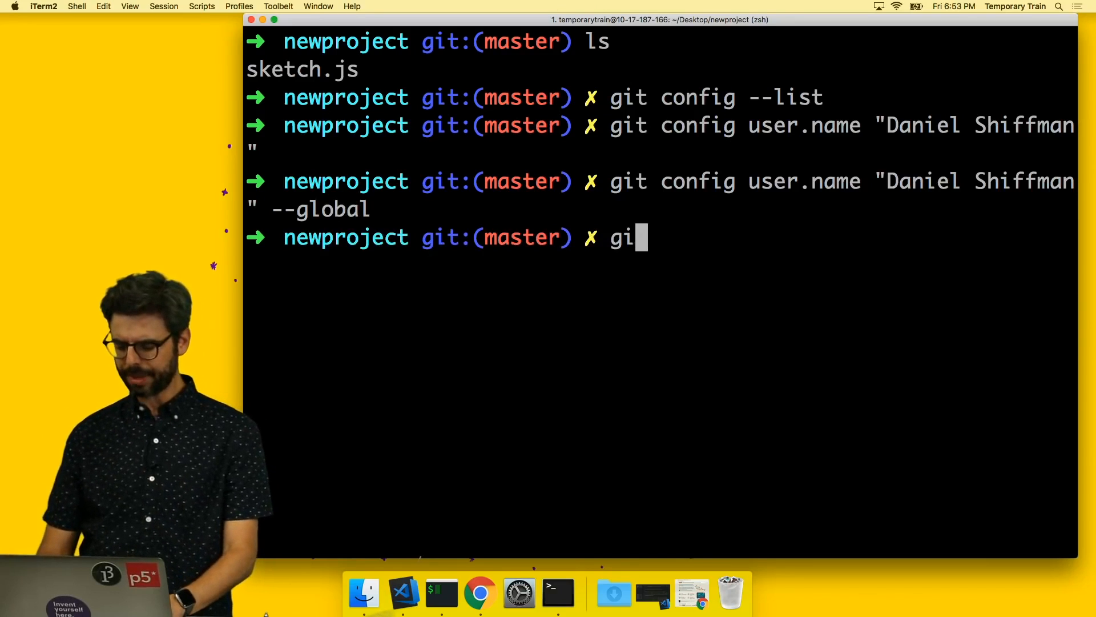
{"action": "type", "text": "t config user.e"}
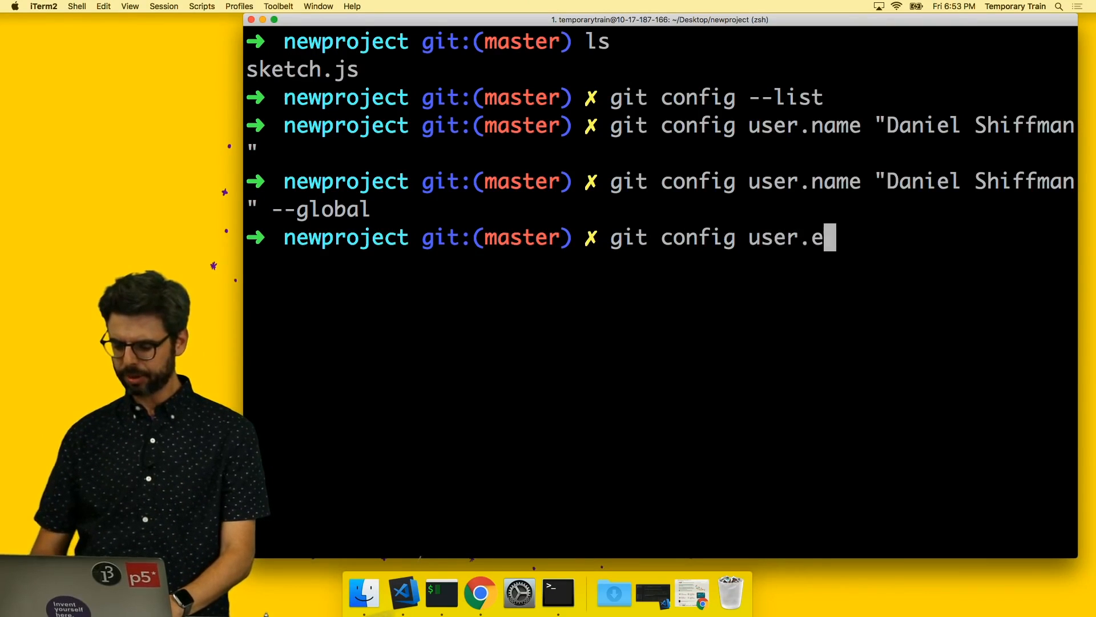
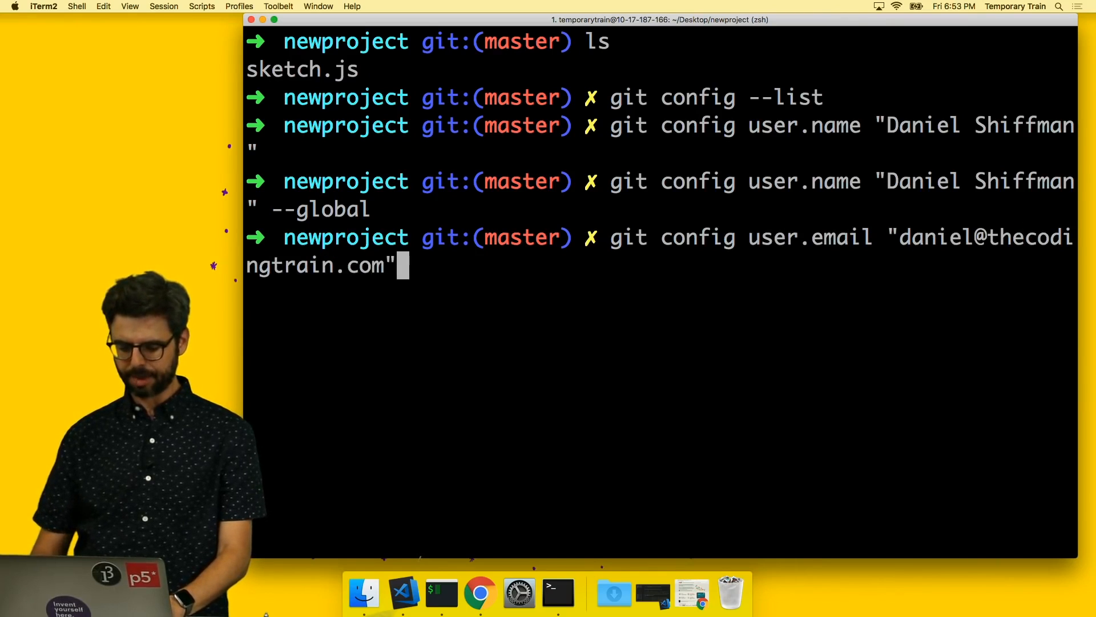
{"action": "type", "text": "--glob"}
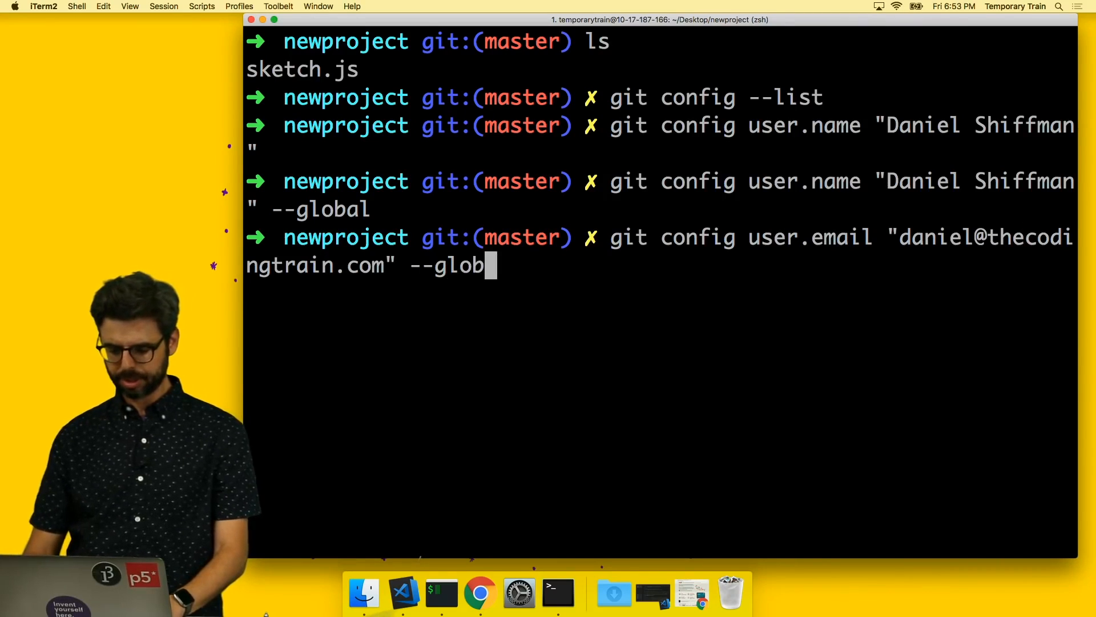
{"action": "key", "text": "Return"}
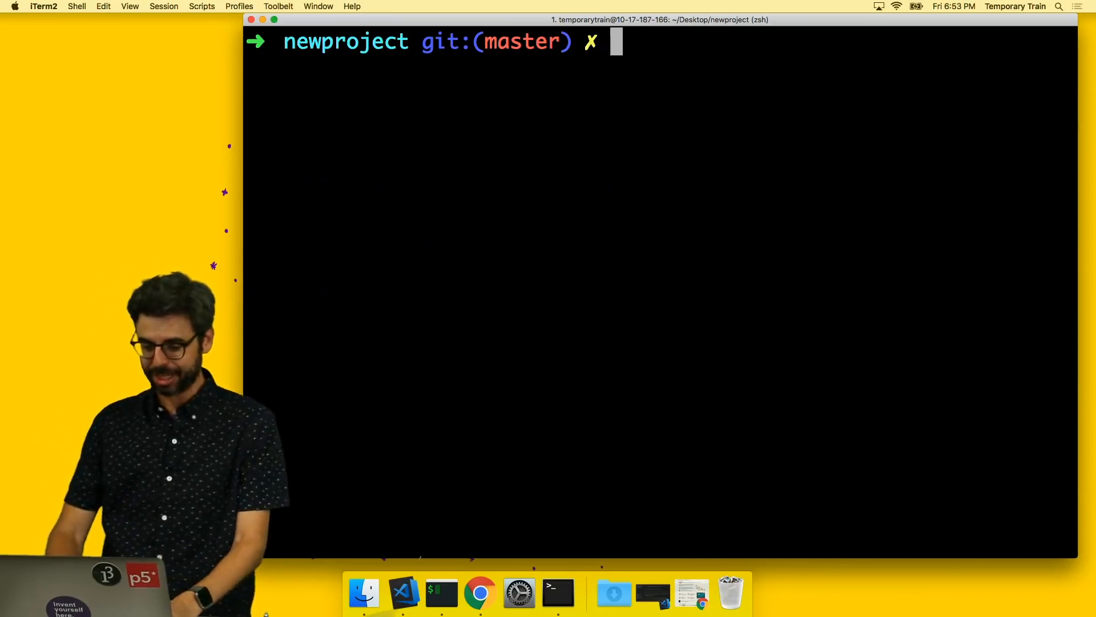
- List the folder, check git status, and stage sketch.js with 'git add sketch.js'
{"action": "key", "text": "Return"}
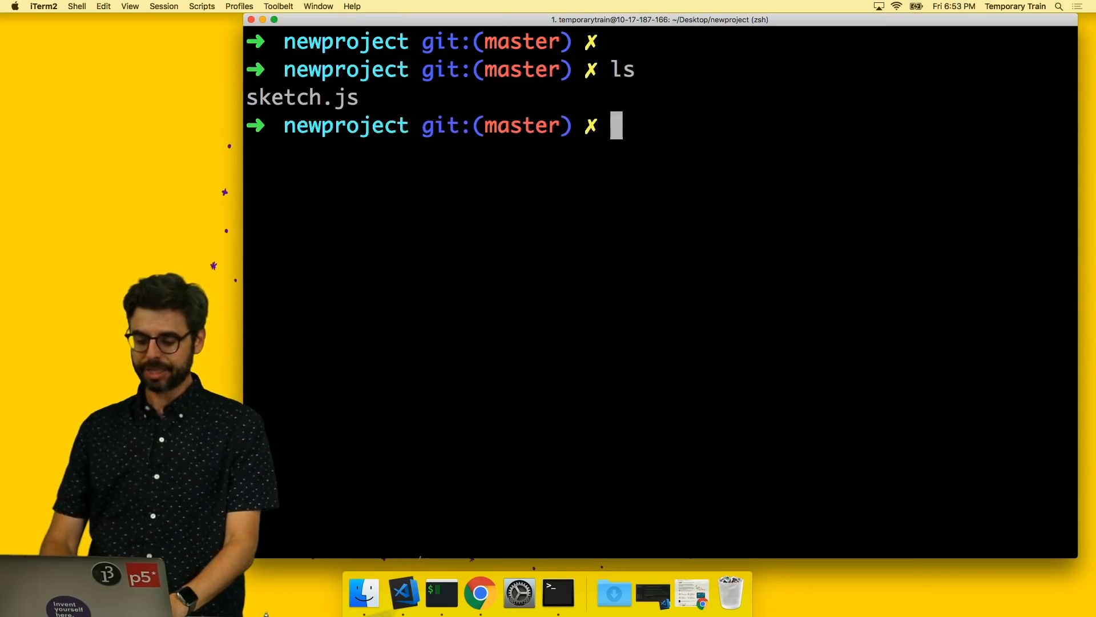
{"action": "type", "text": "git status"}
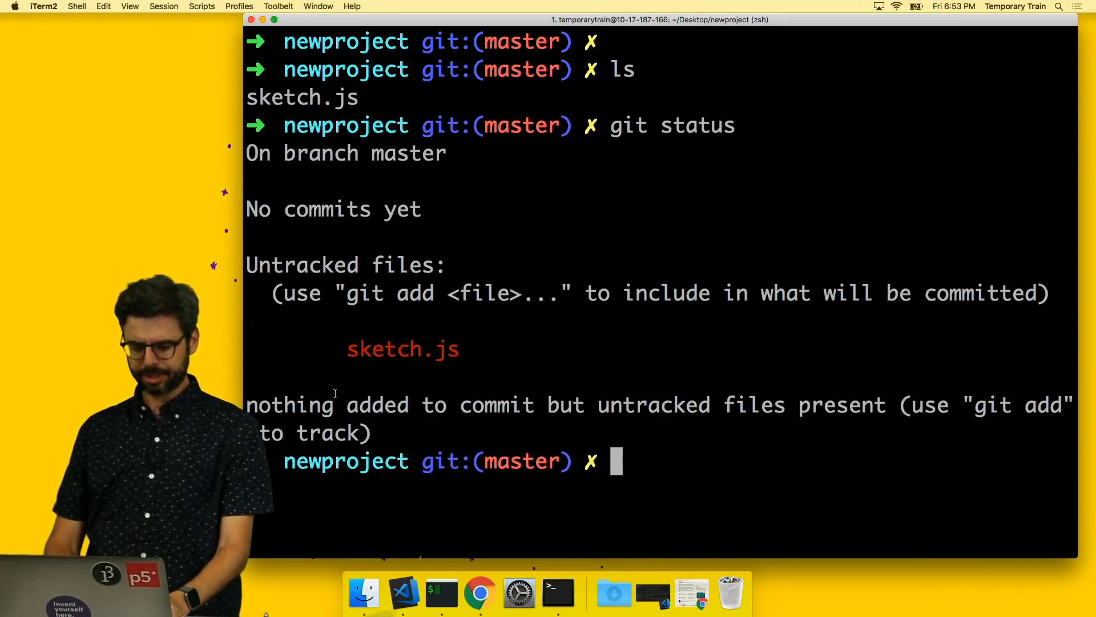
{"action": "type", "text": "git"}
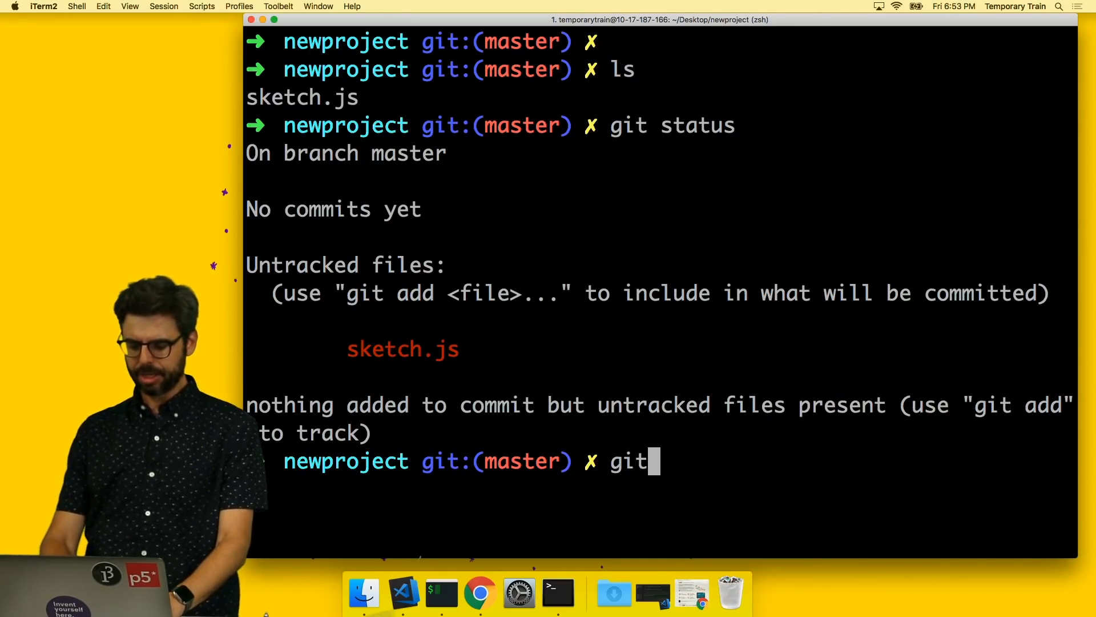
{"action": "type", "text": "add sketch.js"}
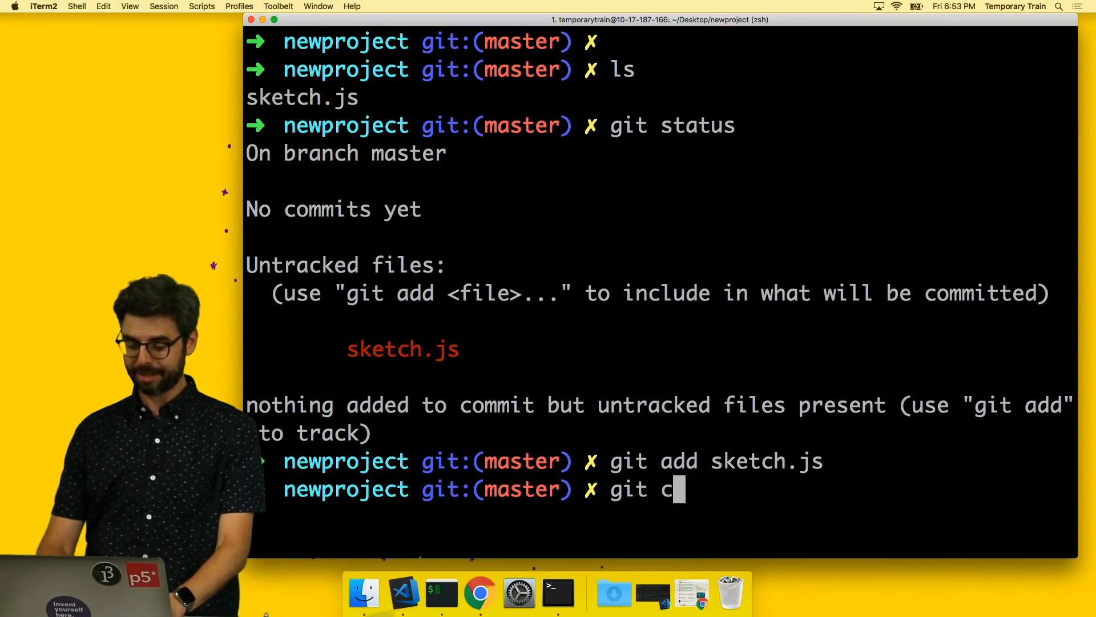
- Begin a commit command 'git commit -m "make a new file' without running it
{"action": "type", "text": "ommit"}
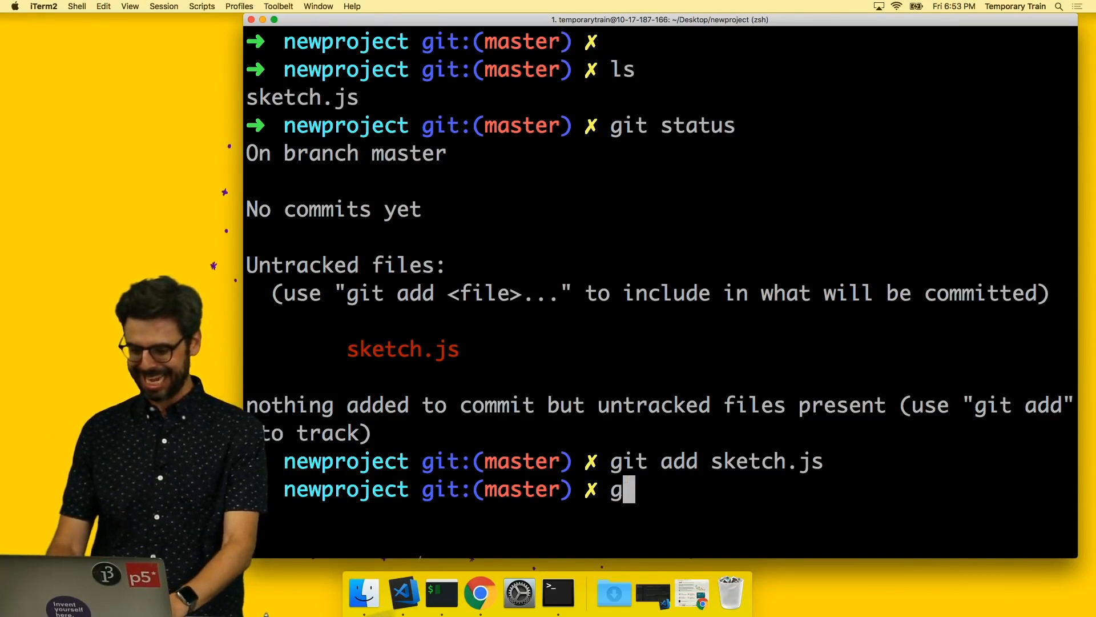
{"action": "type", "text": "it c"}
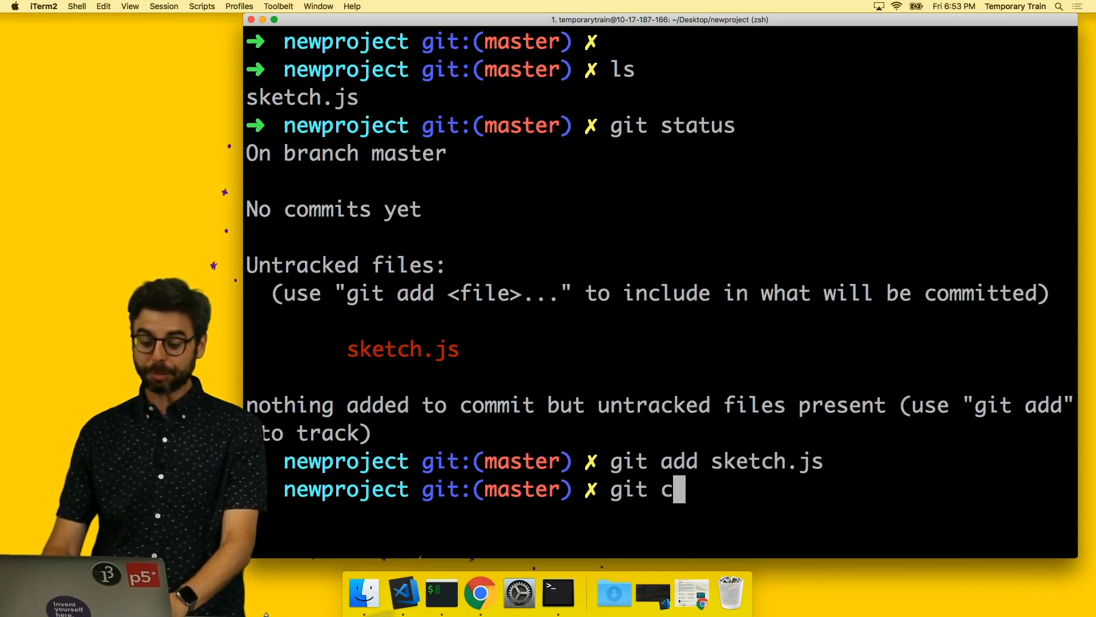
{"action": "type", "text": "ommit -m \""}
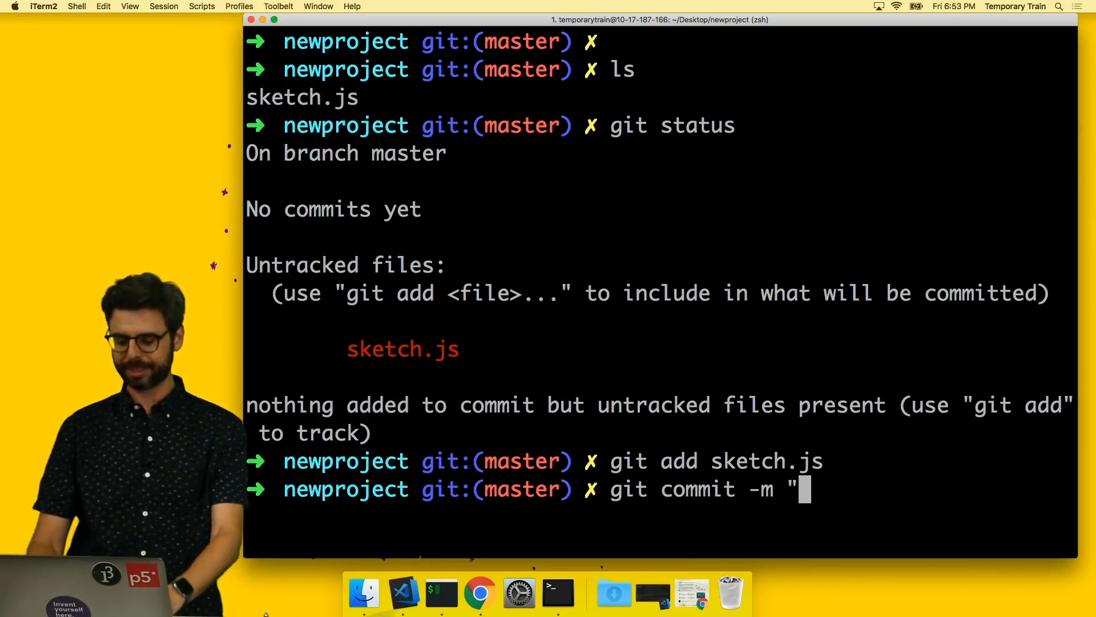
{"action": "type", "text": "make a new file"}
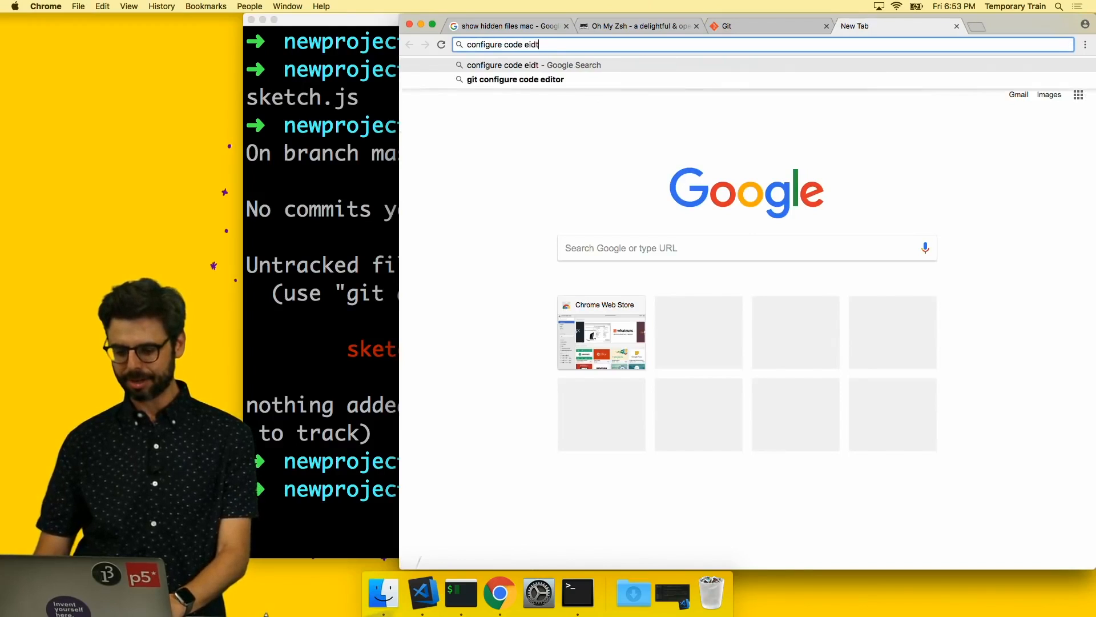
- Search 'configure code editor with git', open GitHub's help article, and return to the terminal
{"action": "type", "text": "or with git"}
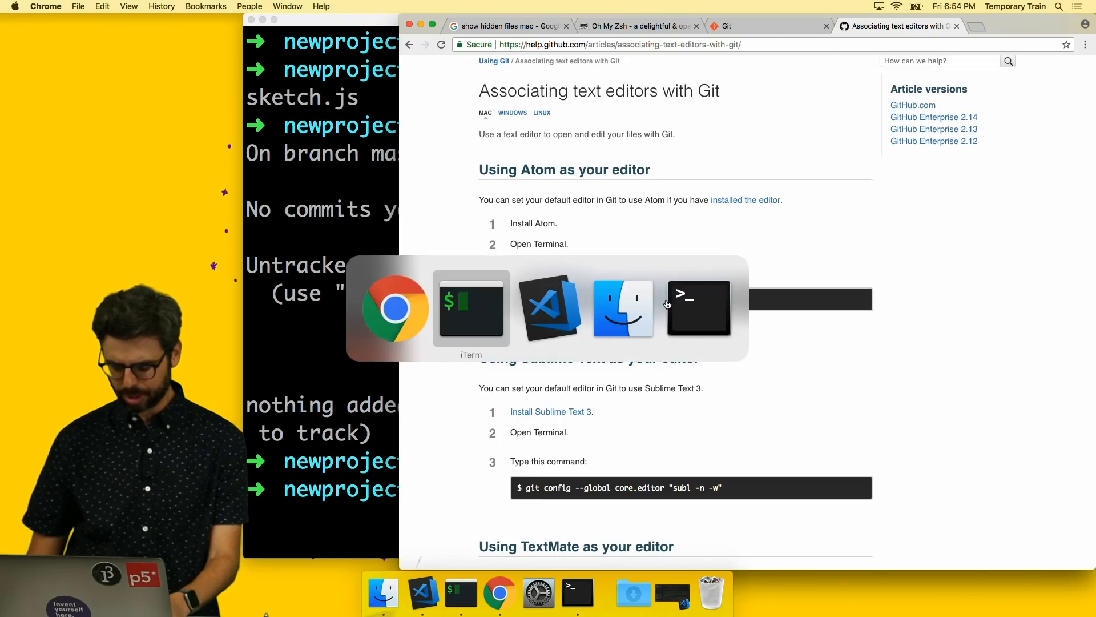
{"action": "left_click", "coordinate": [472, 307]}
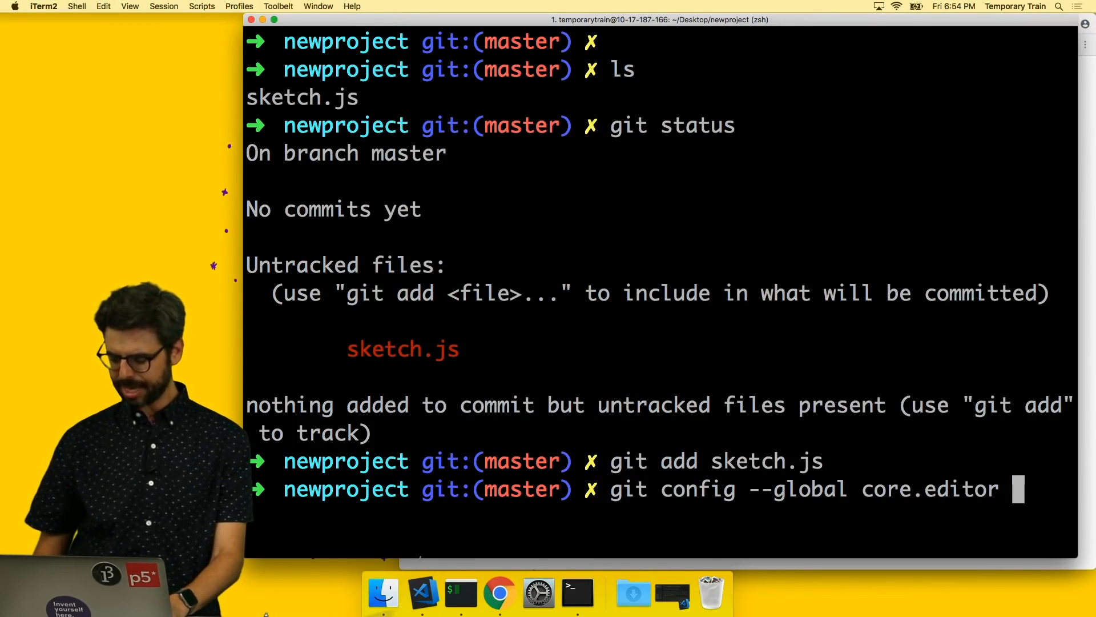
- Set git's global core.editor to "code --wait" and run git commit, opening COMMIT_EDITMSG in VS Code
{"action": "type", "text": "\"cos"}
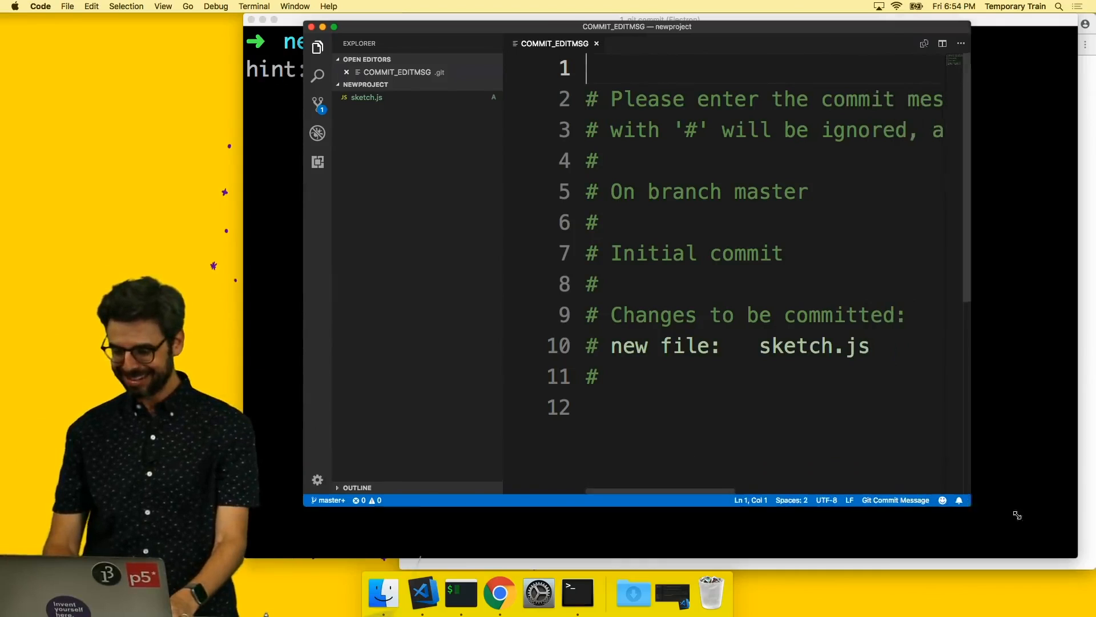
- Write the commit message 'New file' with a diary-style body, close it to complete the commit, and return to the terminal
{"action": "type", "text": "New f"}
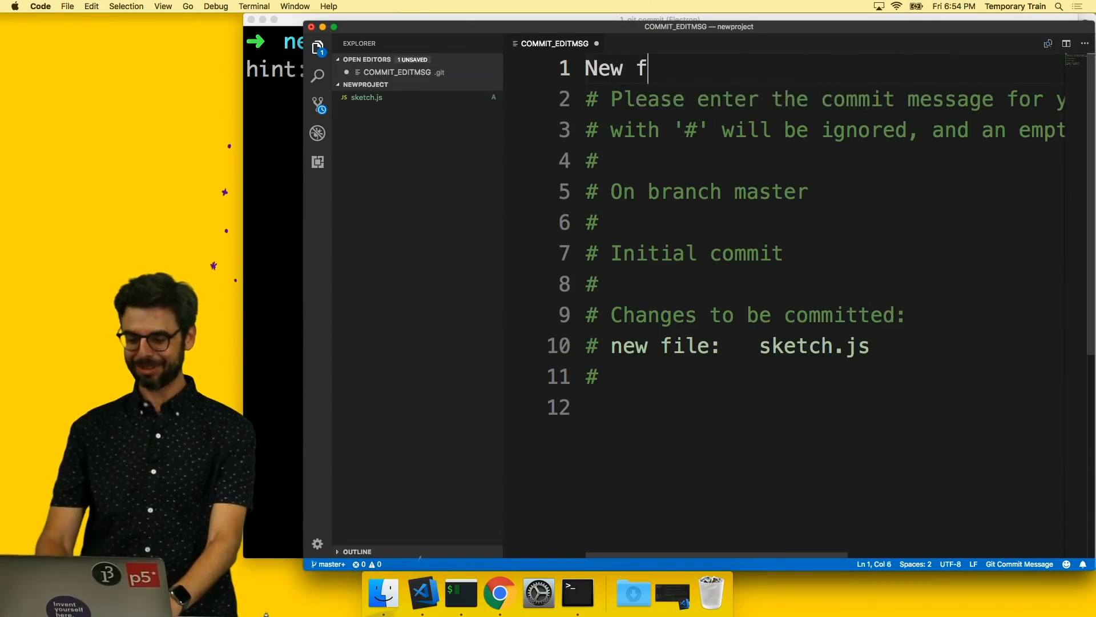
{"action": "type", "text": "ile\\n\\n"}
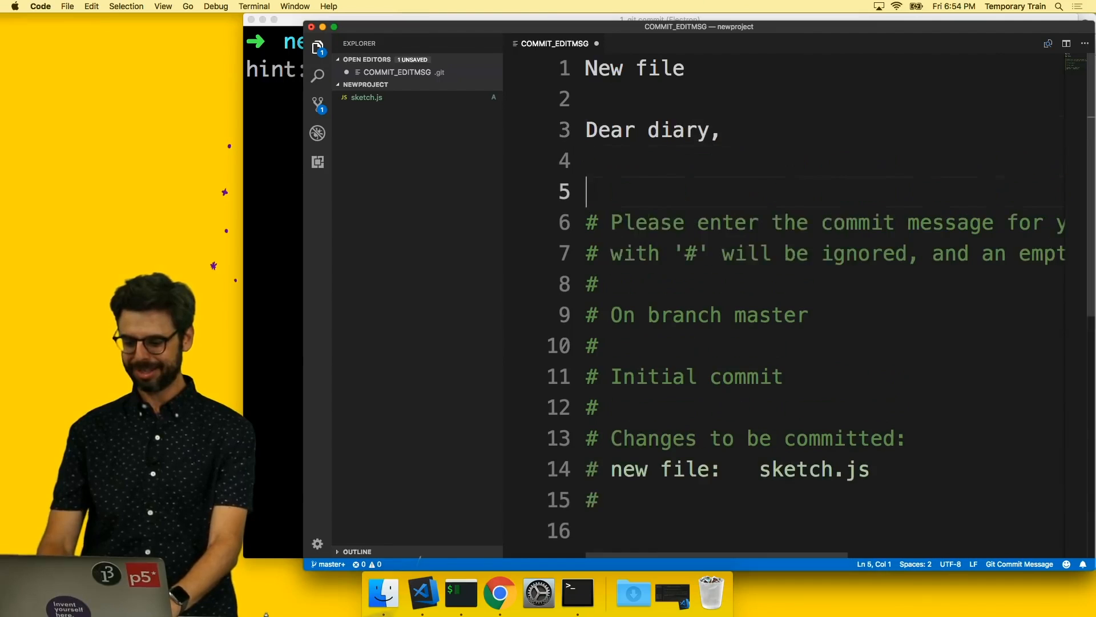
{"action": "type", "text": "I don't know w"}
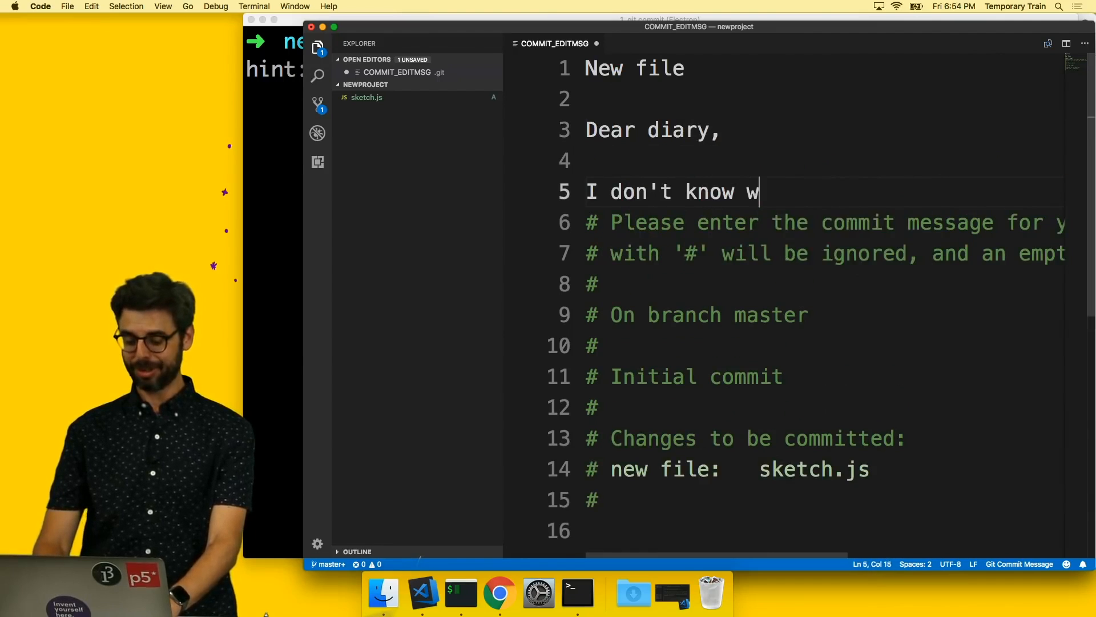
{"action": "type", "text": "hat I am doing with my"}
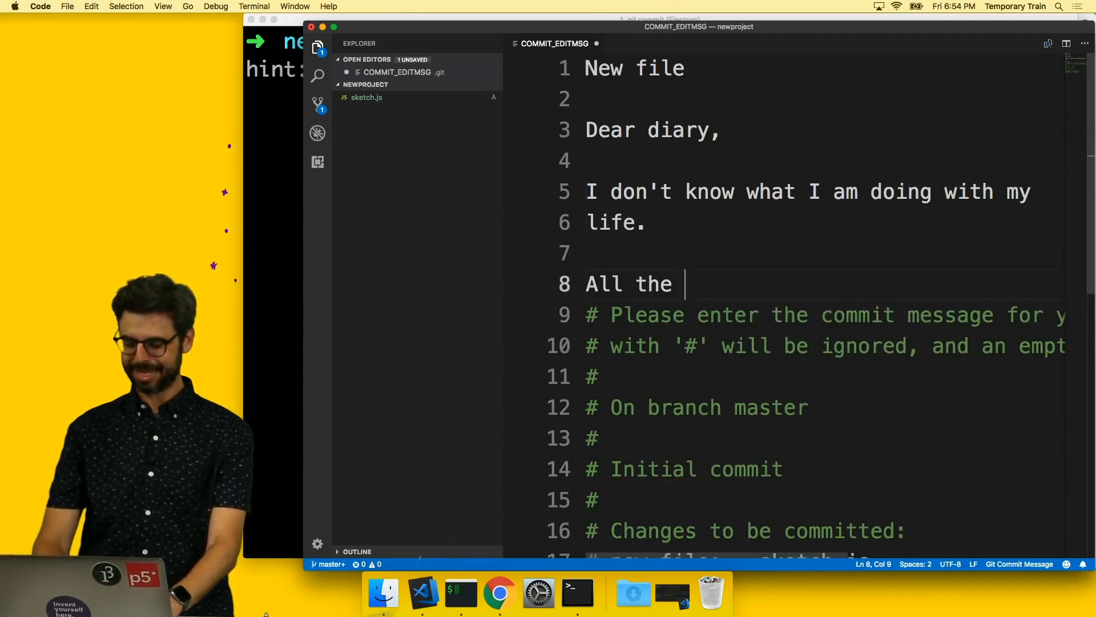
{"action": "type", "text": "best,"}
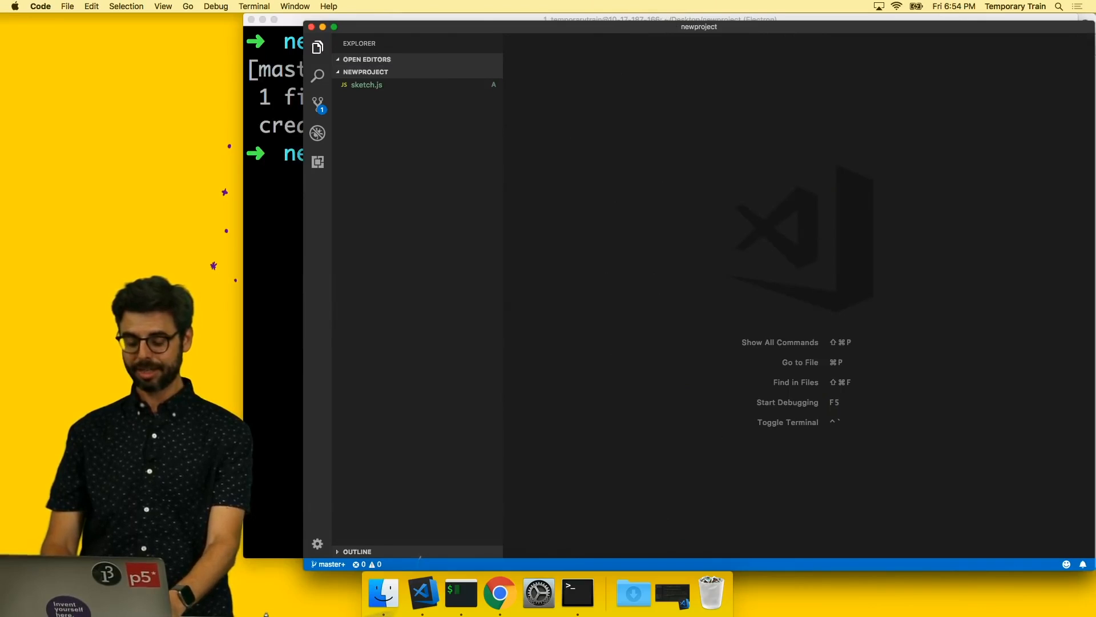
{"action": "left_click", "coordinate": [461, 594]}
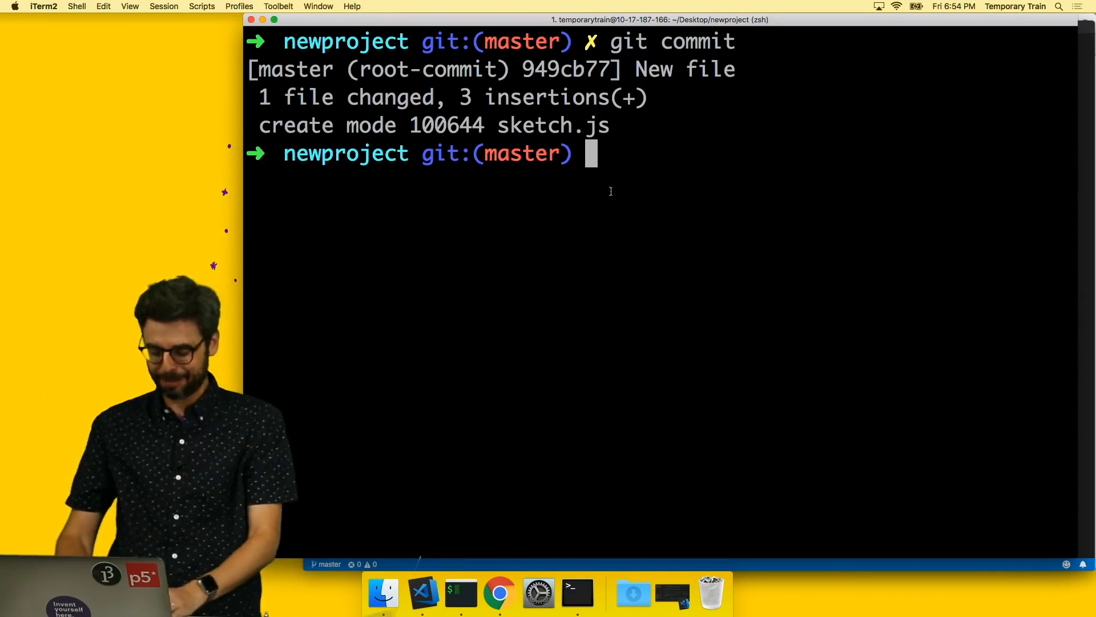
- Create the source branch, then list branches with git branch and git branch -v
{"action": "type", "text": "git branch"}
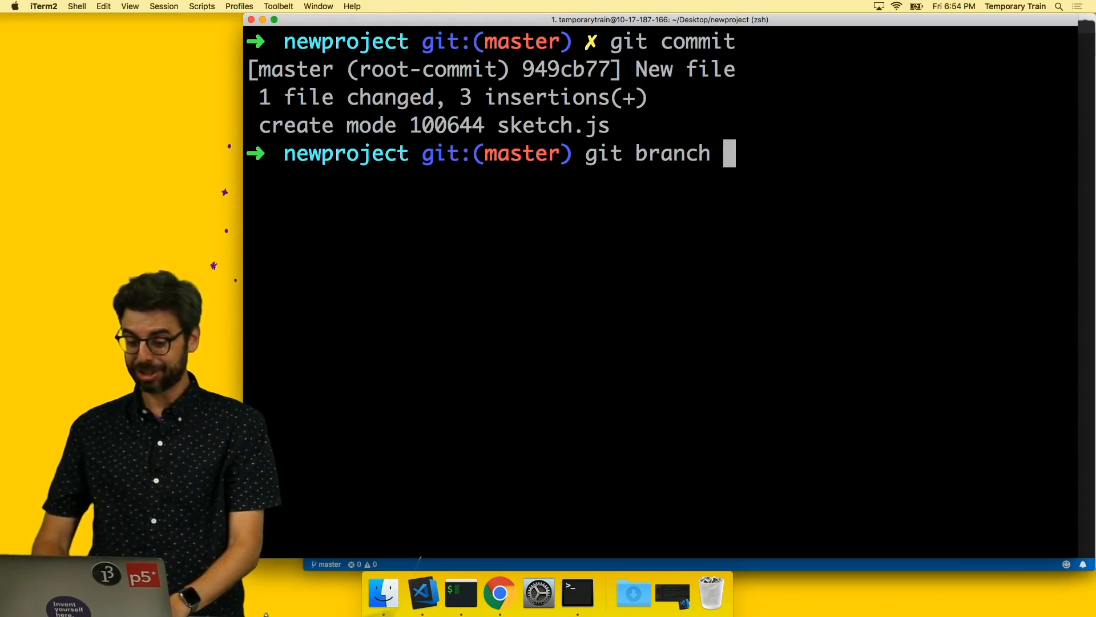
{"action": "key", "text": "Return"}
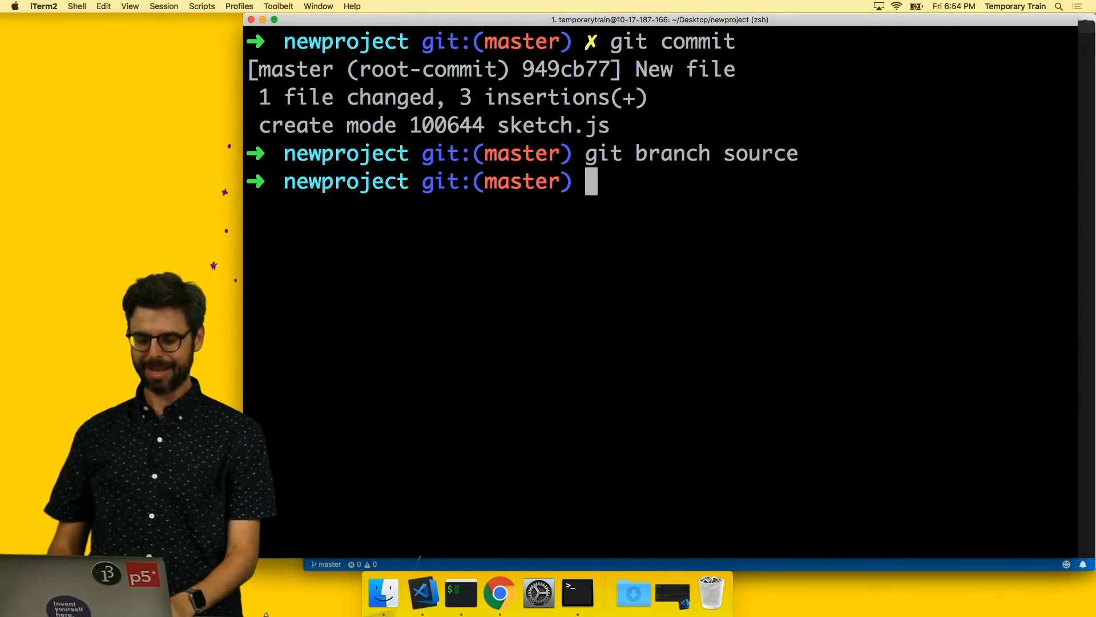
{"action": "type", "text": "bg"}
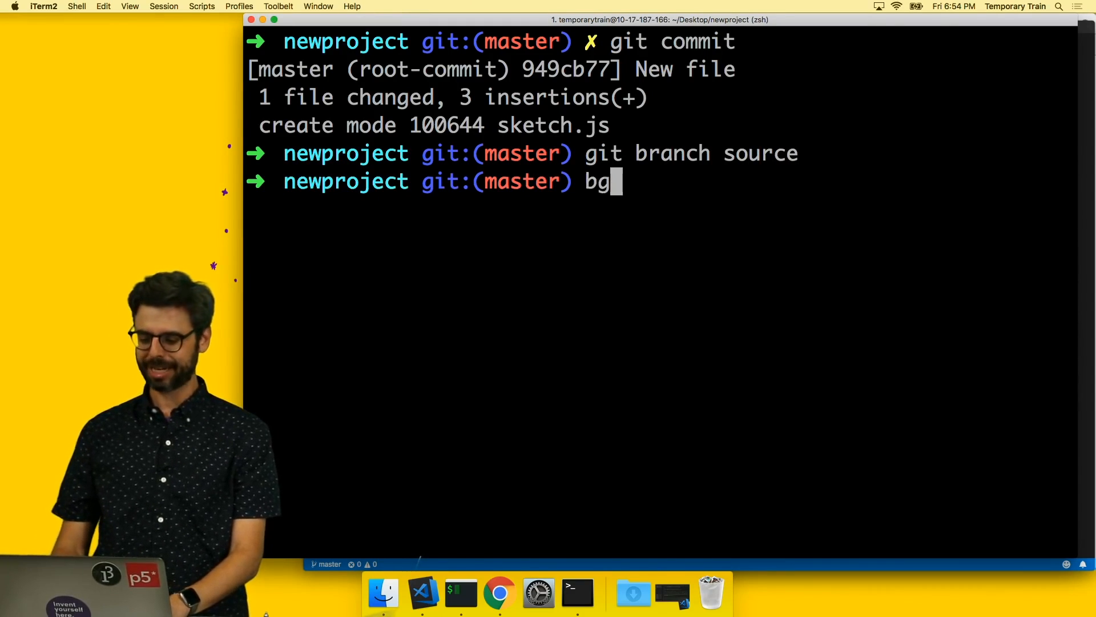
{"action": "type", "text": "git branch"}
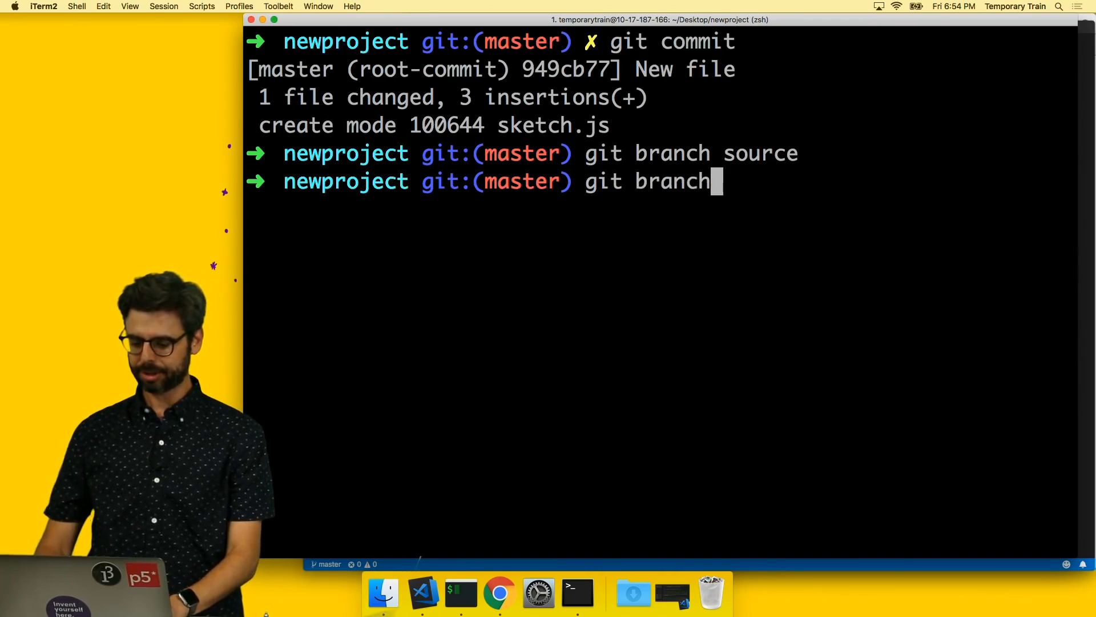
{"action": "key", "text": "Return"}
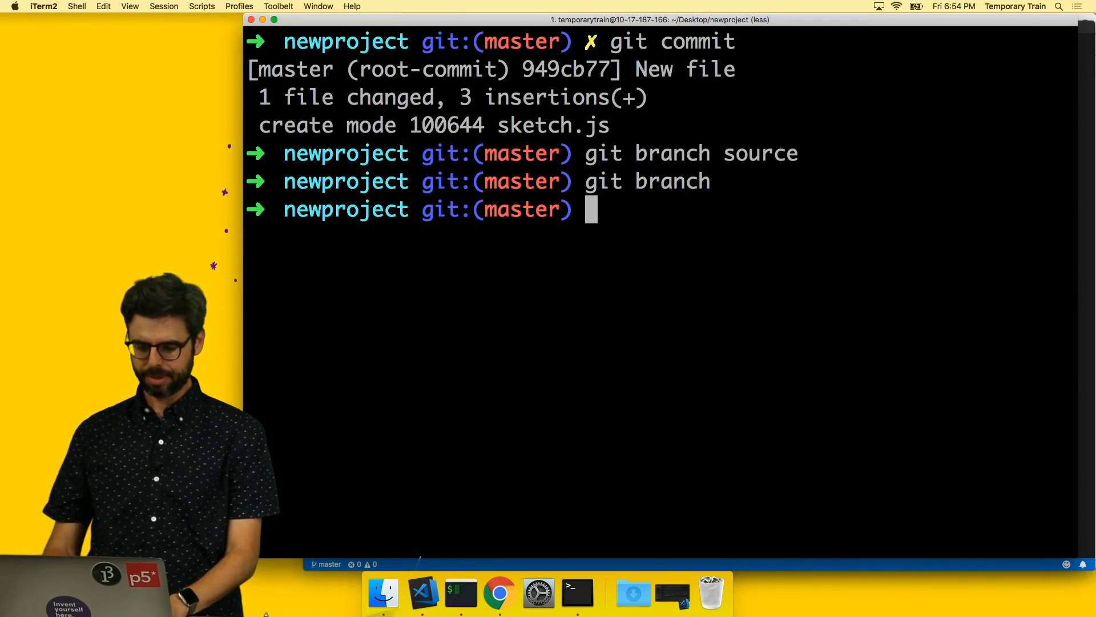
{"action": "type", "text": "git"}
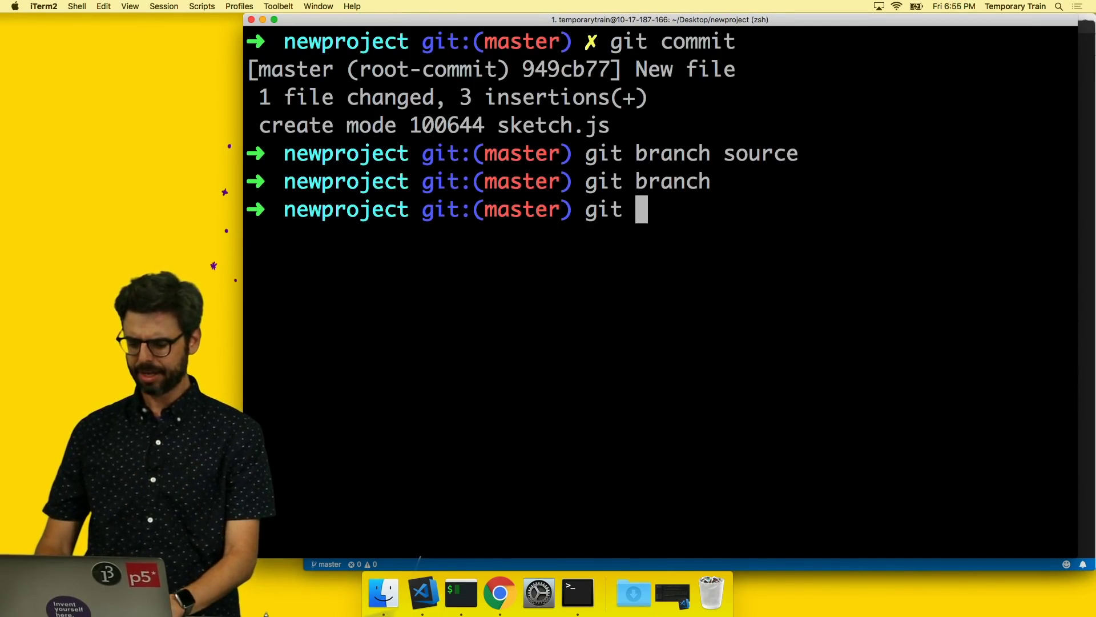
{"action": "type", "text": "branch -"}
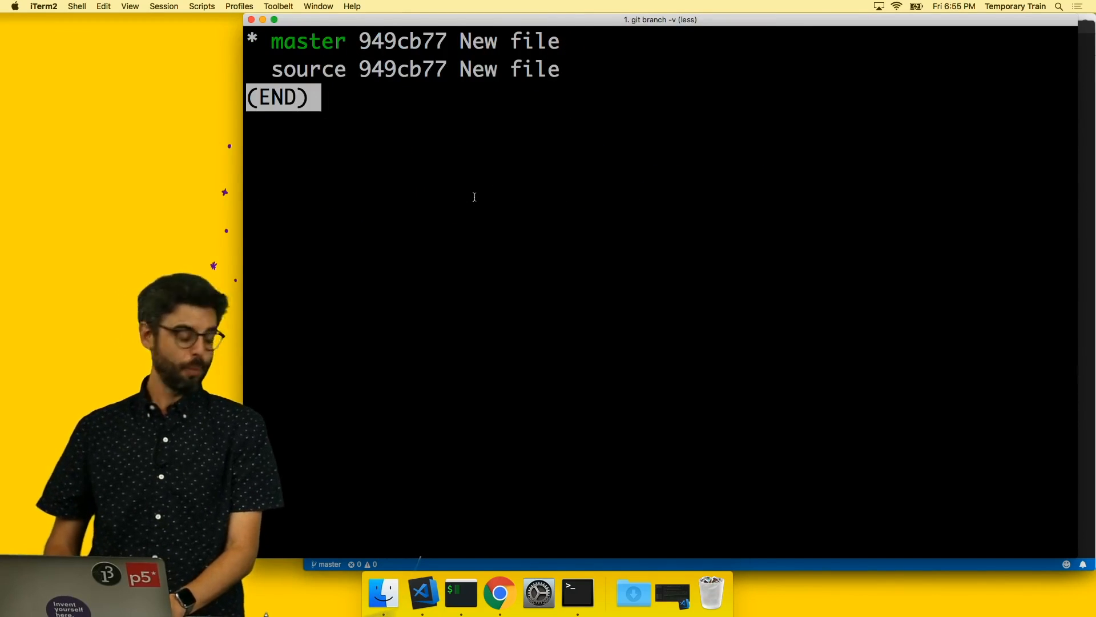
{"action": "key", "text": "q"}
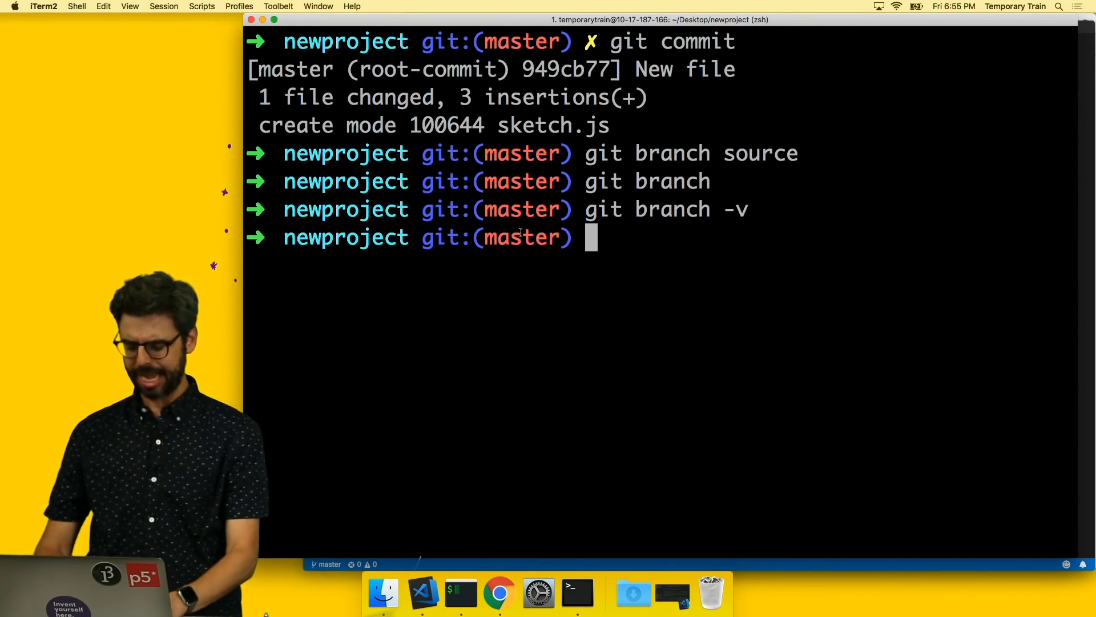
- Check out the source branch with git checkout source
{"action": "type", "text": "git checkout sour"}
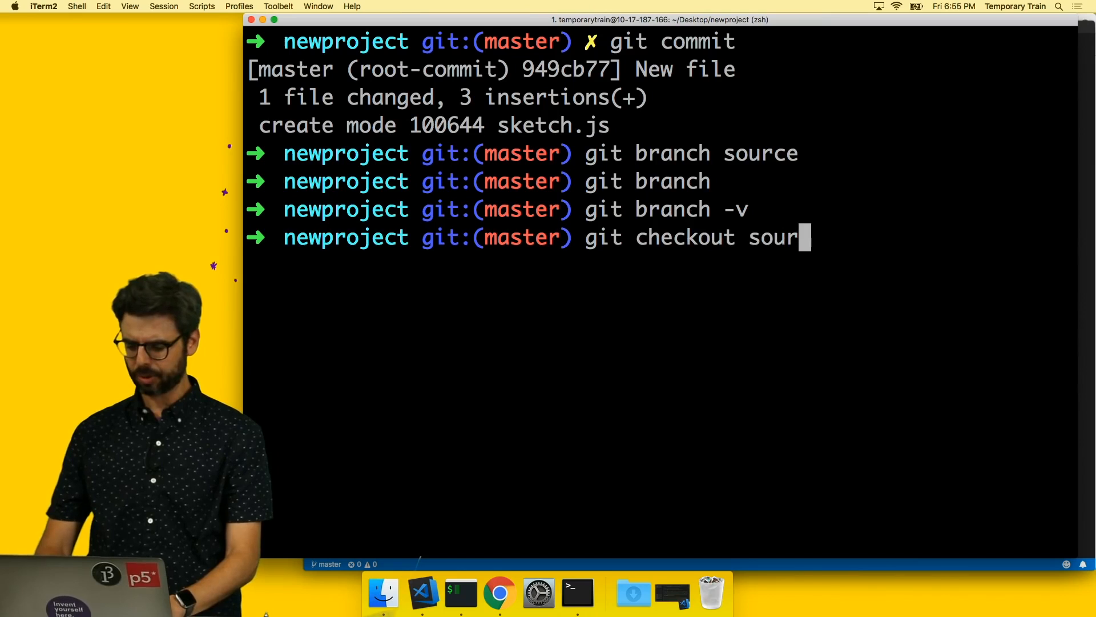
{"action": "key", "text": "Return"}
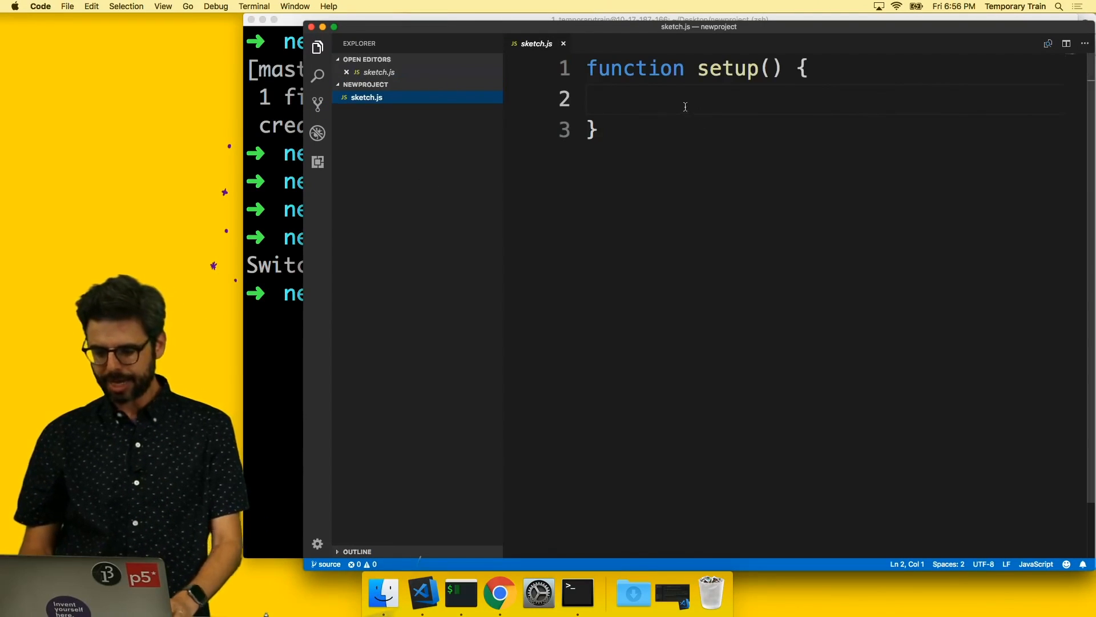
- Add createCanvas(2300, 200); inside setup() in sketch.js
{"action": "type", "text": "create"}
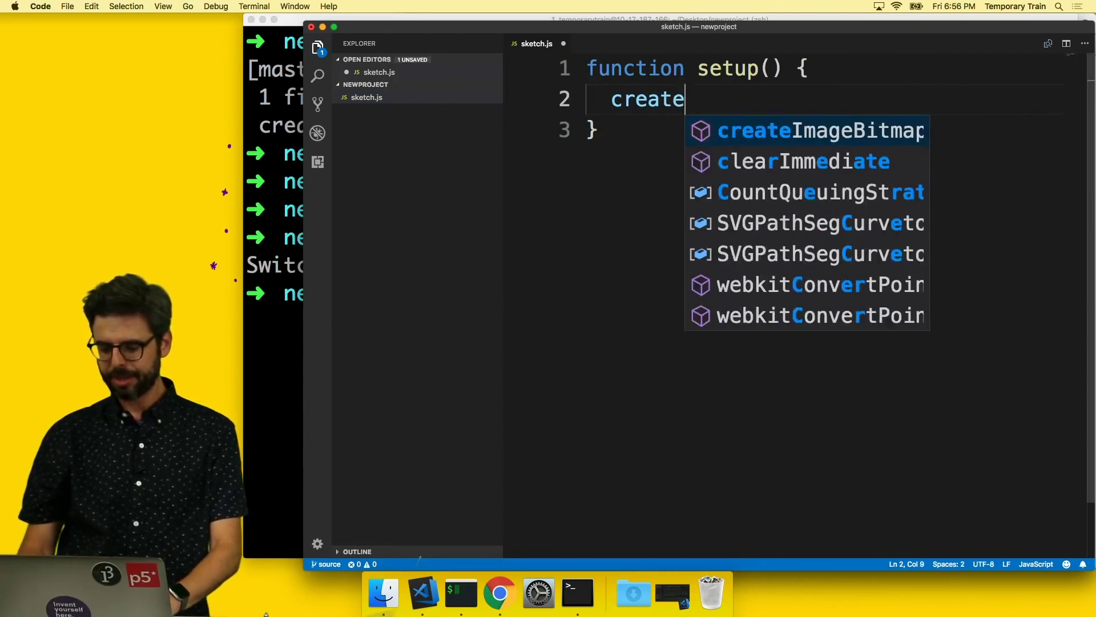
{"action": "type", "text": "Canvas(23"}
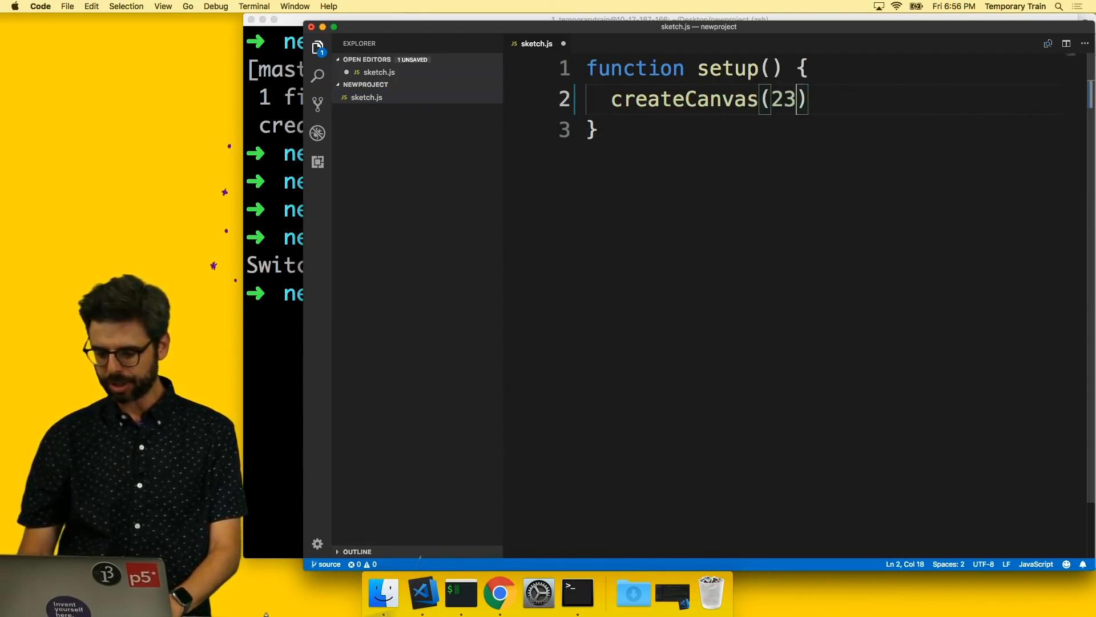
{"action": "type", "text": "00, 200);"}
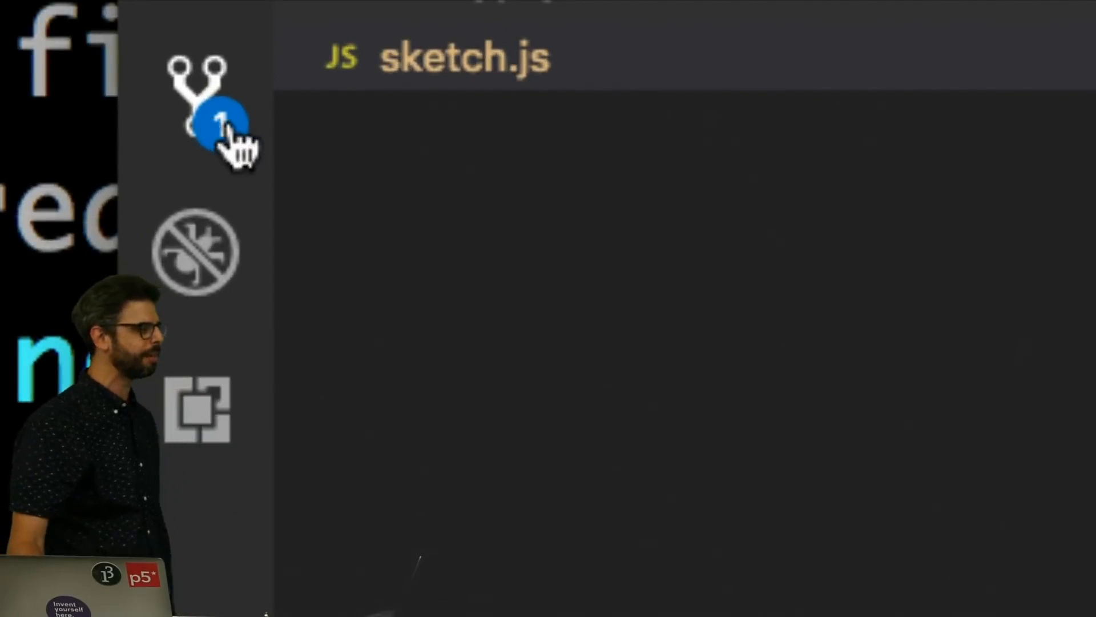
{"action": "mouse_move", "coordinate": [185, 129]}
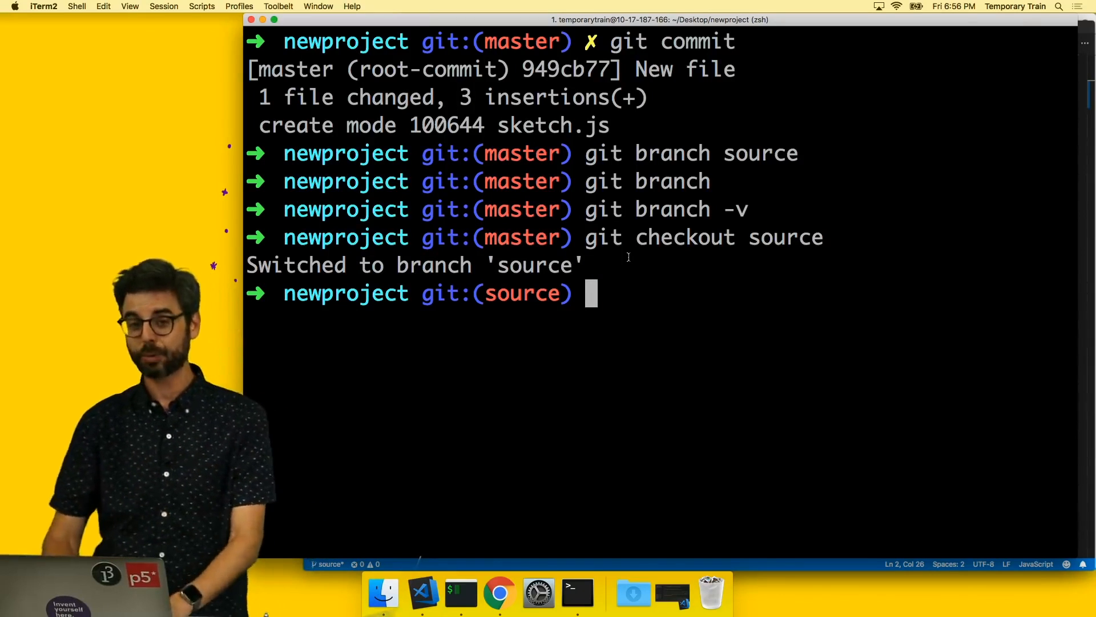
{"action": "type", "text": "git push"}
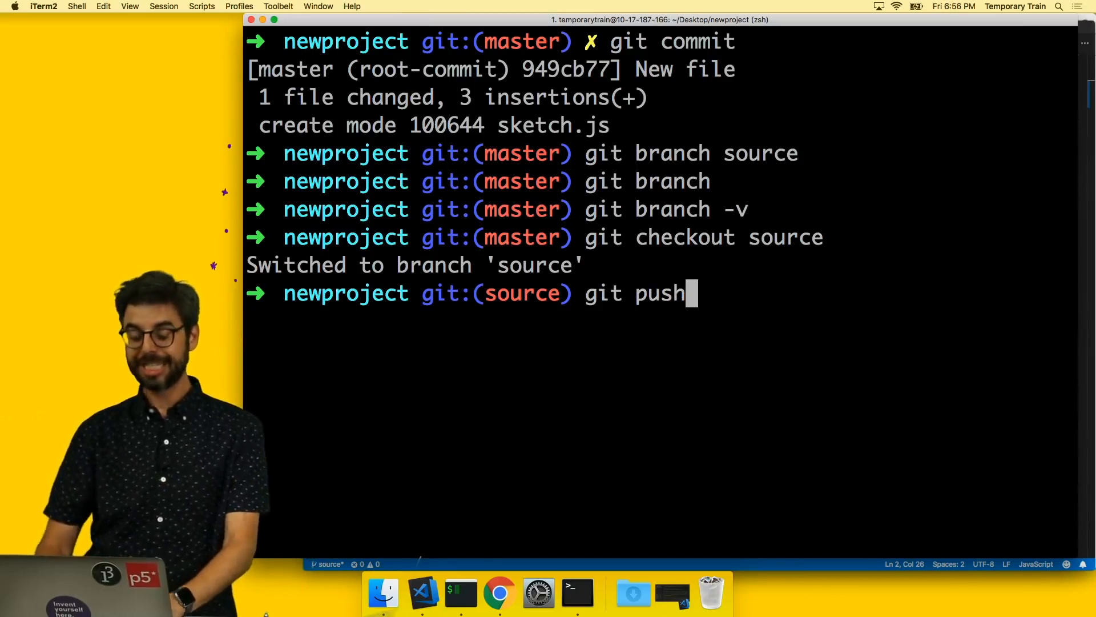
{"action": "key", "text": "Backspace"}
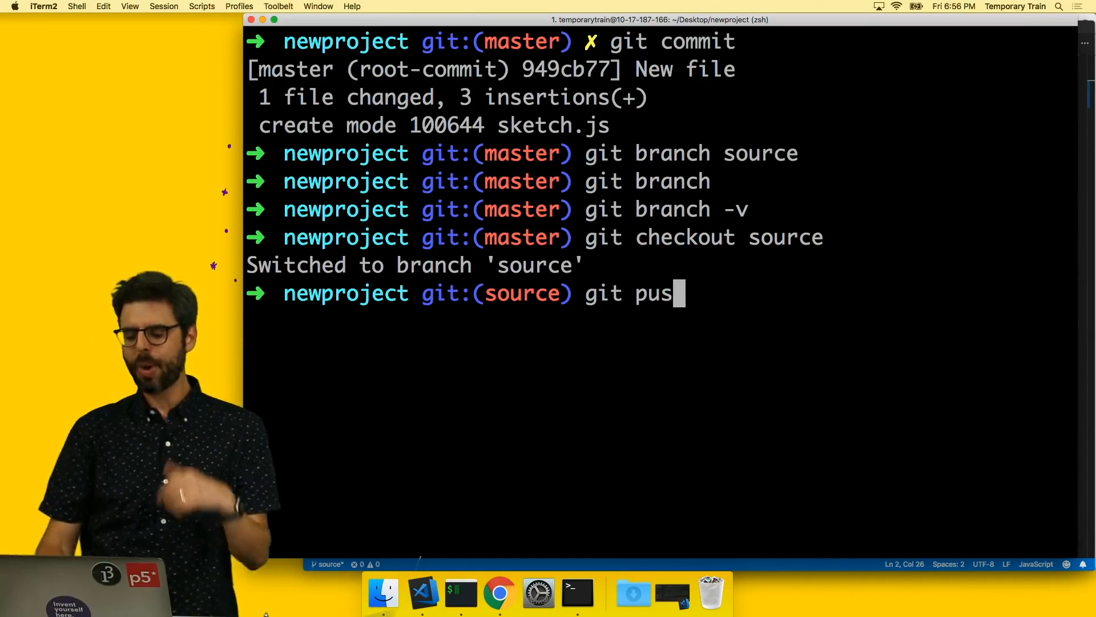
{"action": "key", "text": "ctrl+u"}
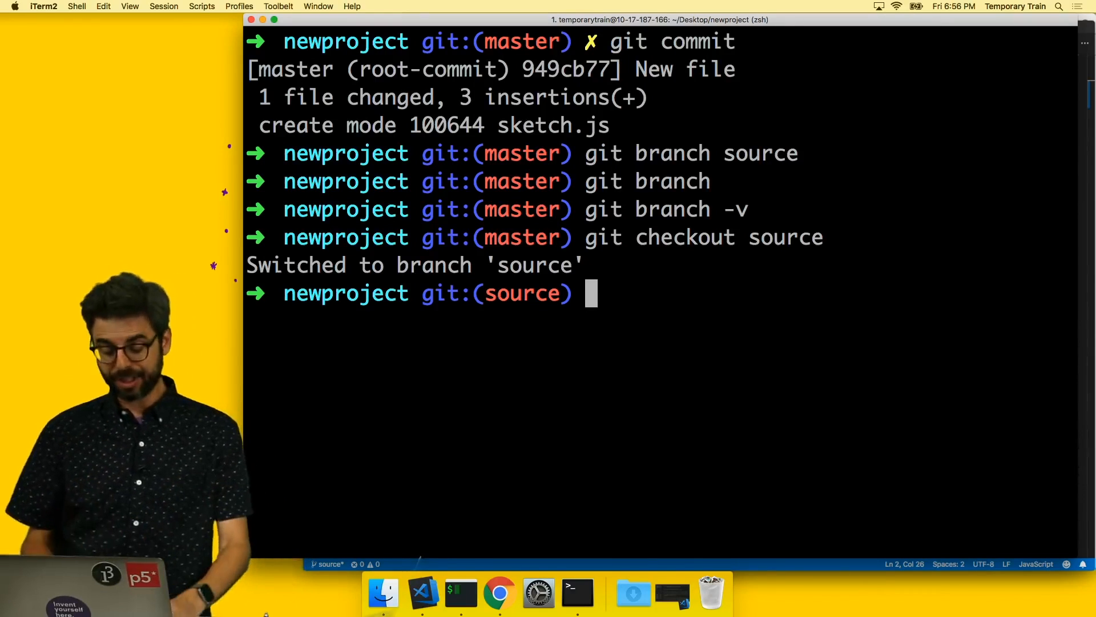
{"action": "left_click", "coordinate": [499, 592]}
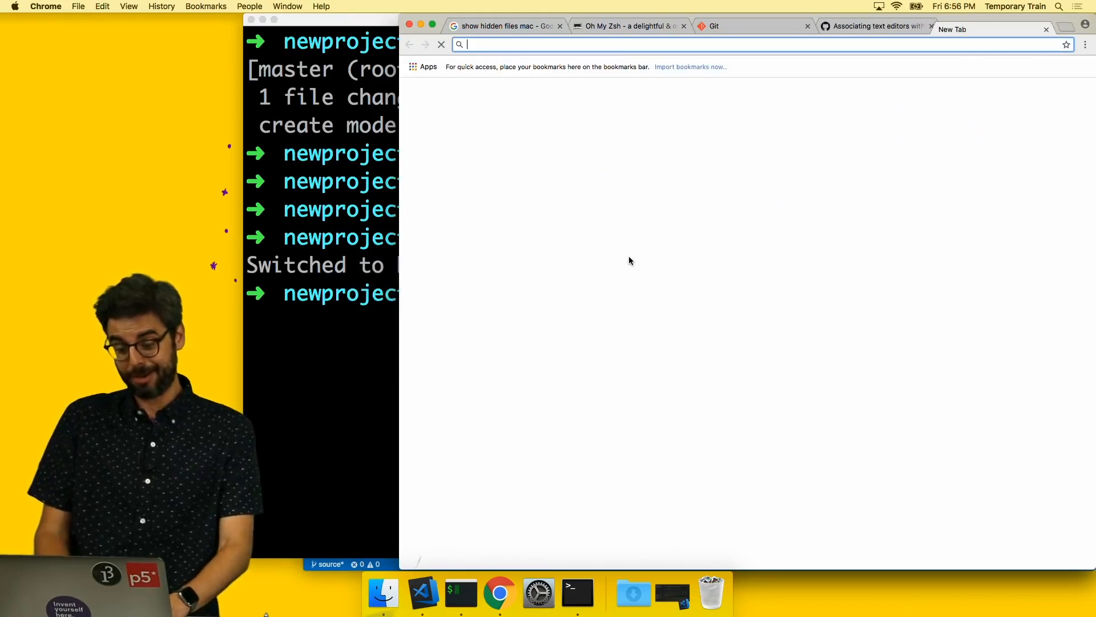
{"action": "type", "text": "ssh ke"}
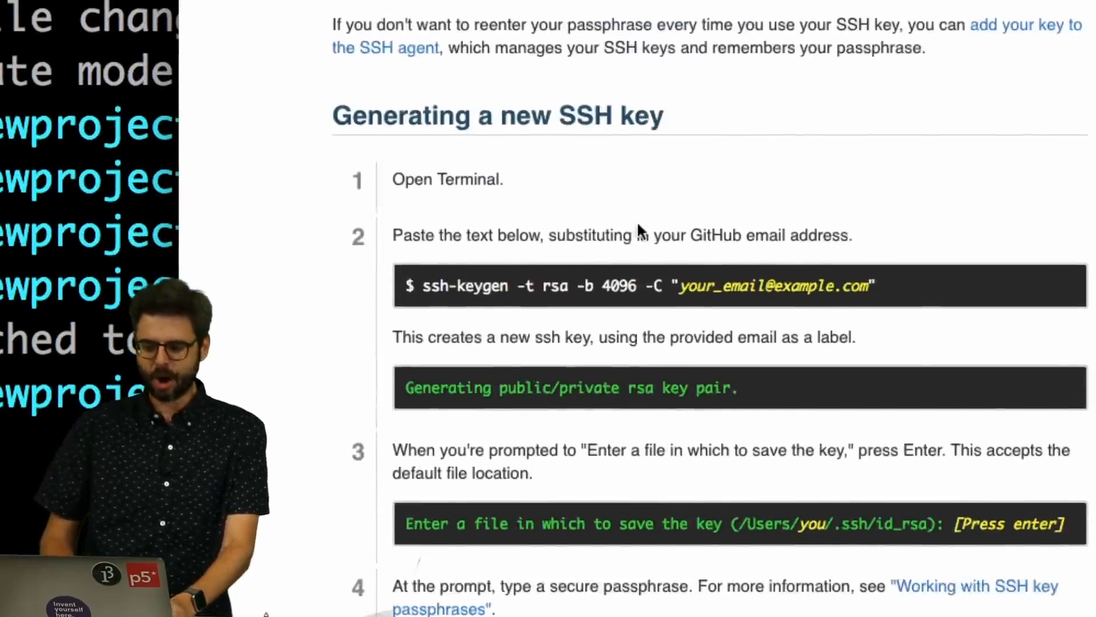
{"action": "scroll", "scroll_direction": "down", "scroll_amount": 3}
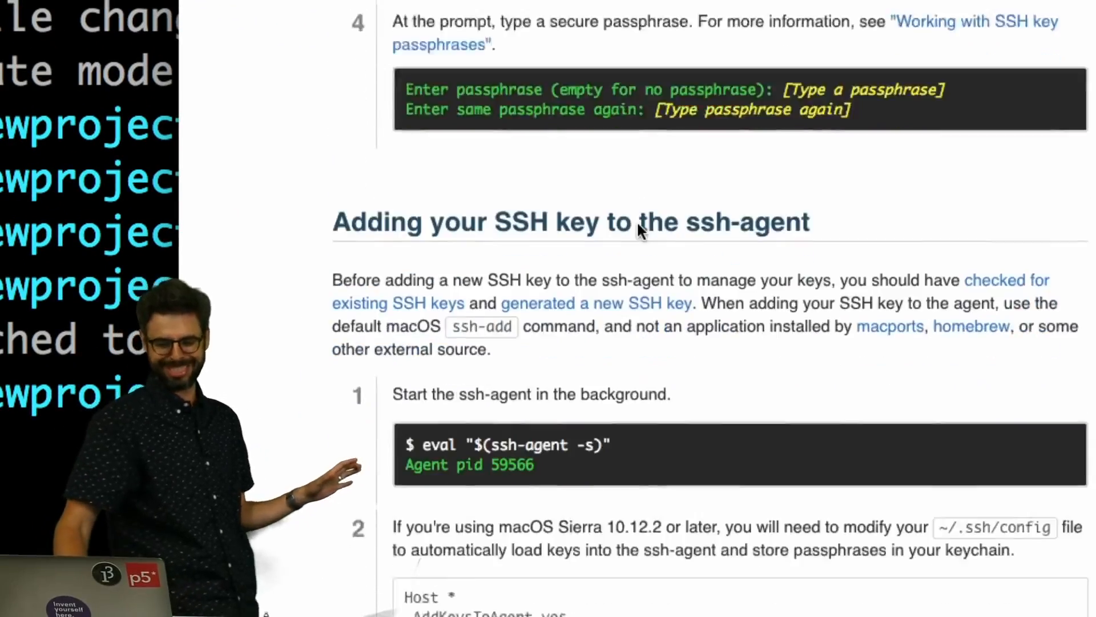
{"action": "scroll", "scroll_direction": "down", "scroll_amount": 3}
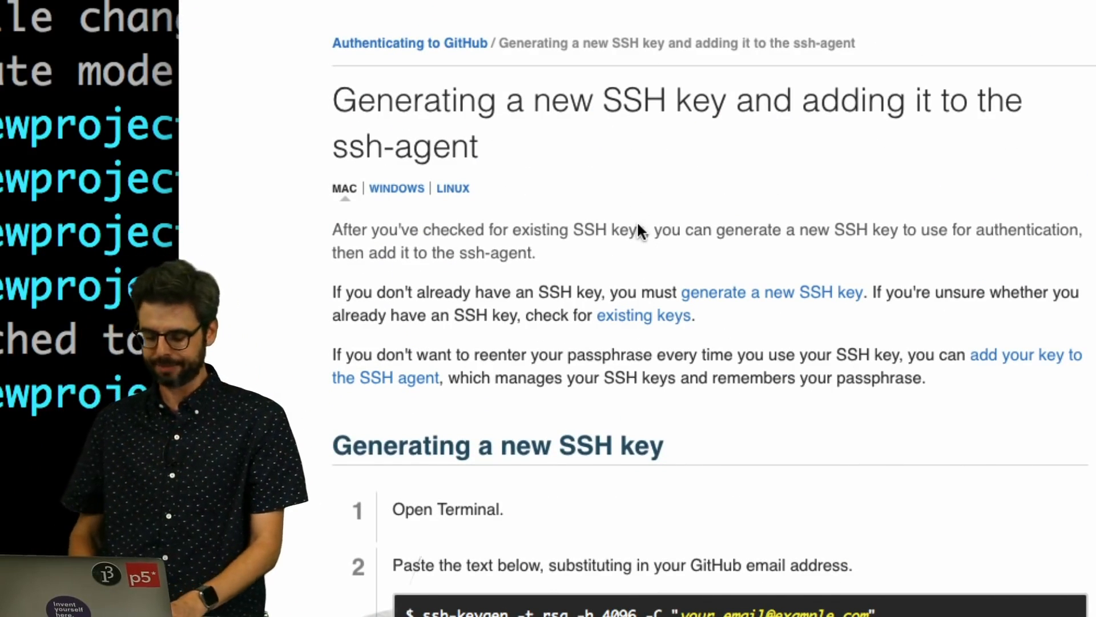
{"action": "scroll", "scroll_direction": "down", "scroll_amount": 3}
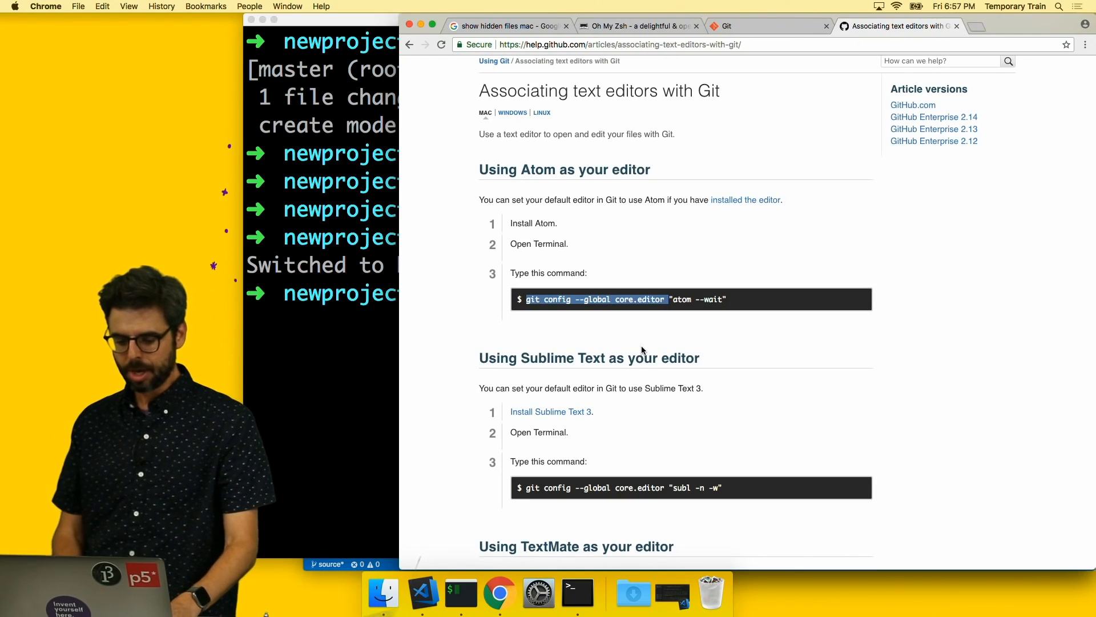
{"action": "left_click", "coordinate": [460, 592]}
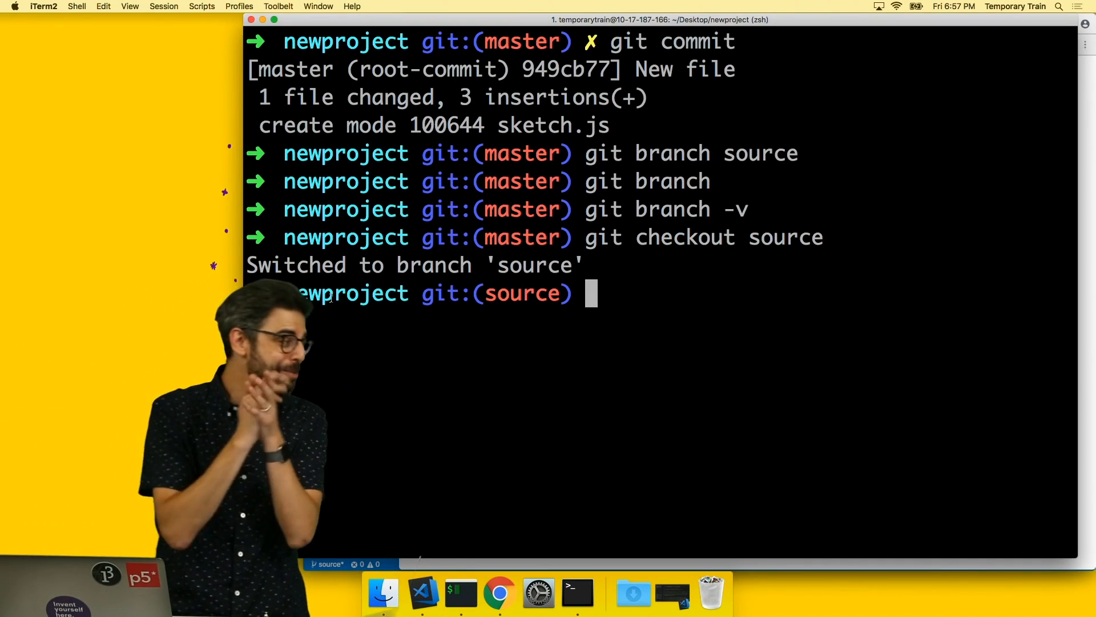